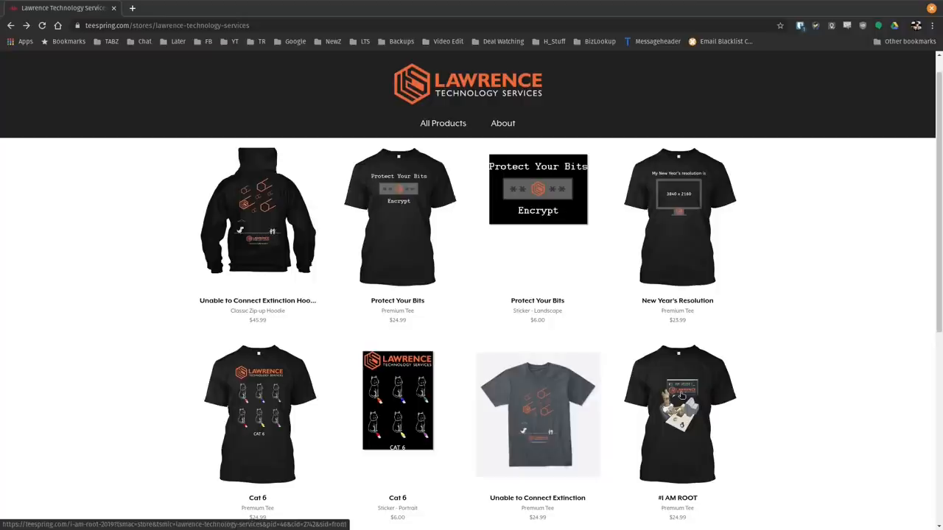
Open the #I AM ROOT premium tee listing in the Lawrence Technology Services Teespring store.
{"action": "left_click", "coordinate": [677, 415]}
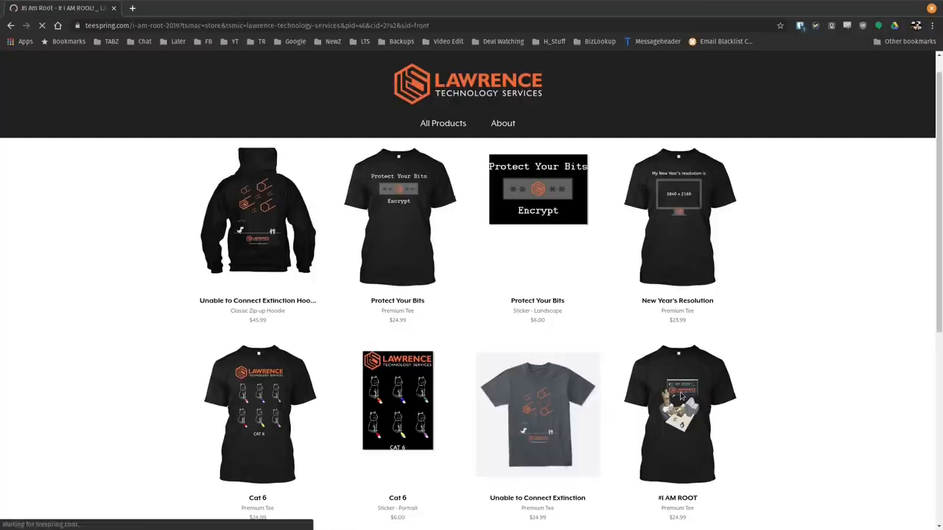
{"action": "left_click", "coordinate": [677, 414]}
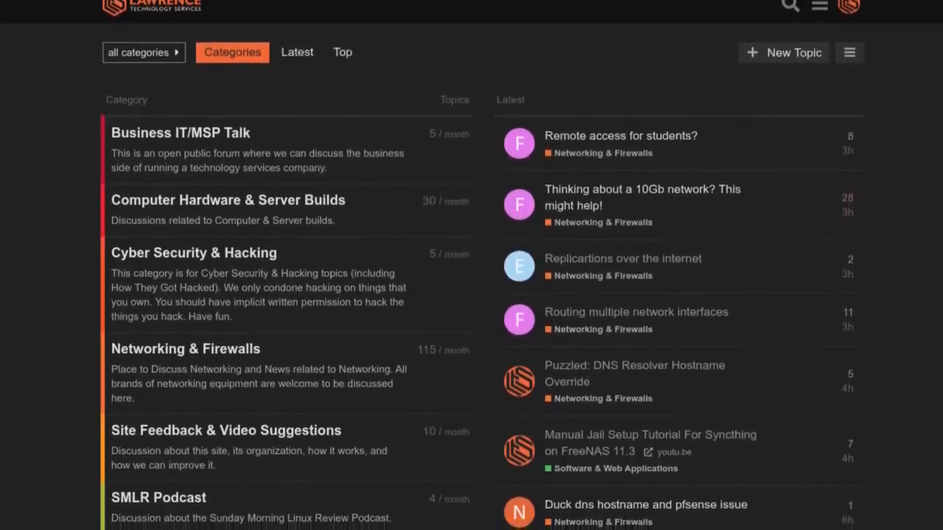
{"action": "scroll", "scroll_direction": "down", "scroll_amount": 3}
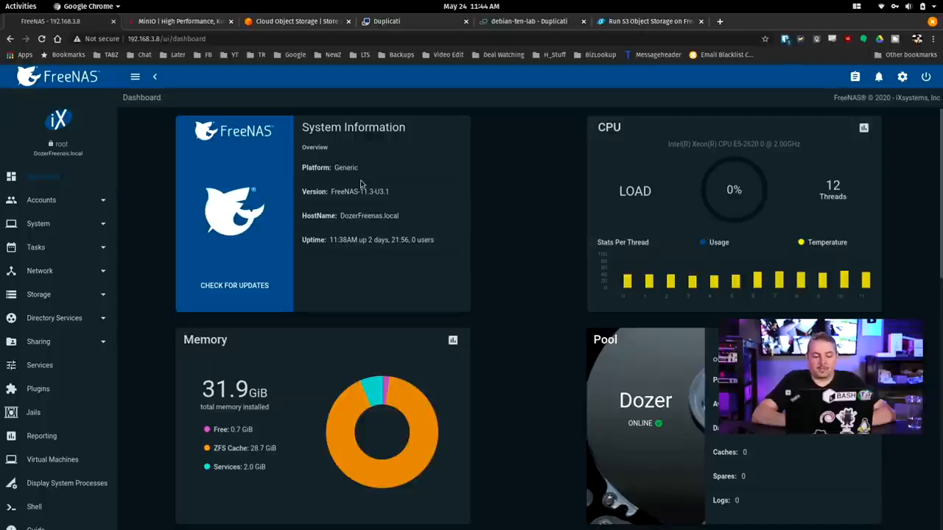
{"action": "mouse_move", "coordinate": [379, 205]}
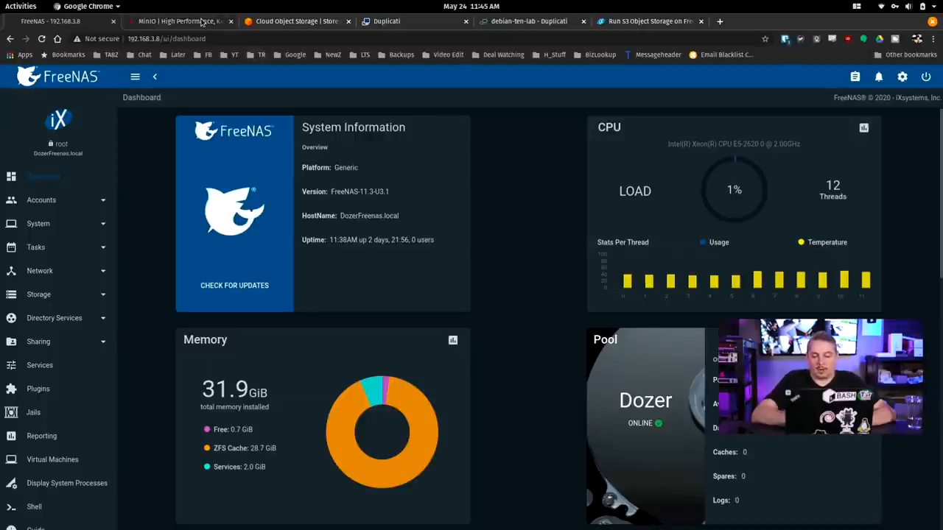
{"action": "mouse_move", "coordinate": [181, 20]}
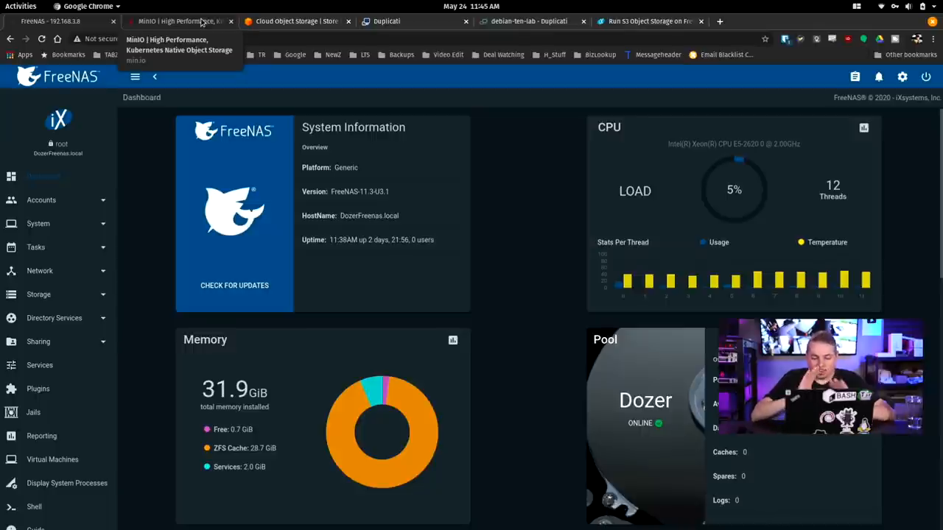
Switch to the MinIO homepage and review its performance, web-scale and cloud-native sections.
{"action": "left_click", "coordinate": [181, 21]}
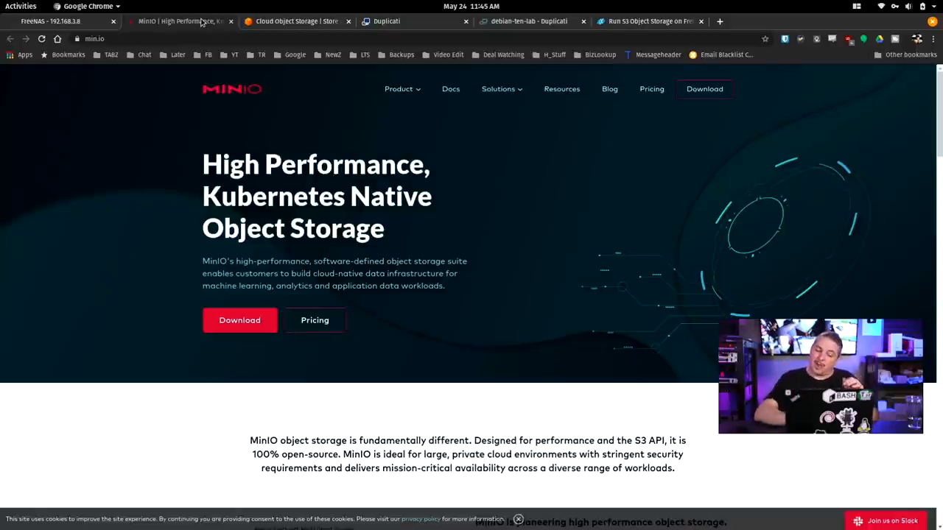
{"action": "scroll", "scroll_direction": "down", "scroll_amount": 3}
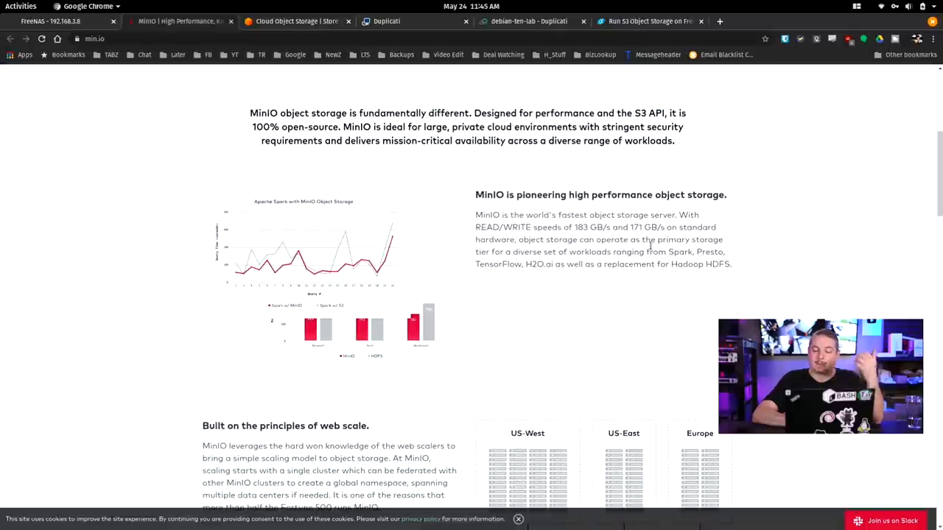
{"action": "scroll", "scroll_direction": "down", "scroll_amount": 3}
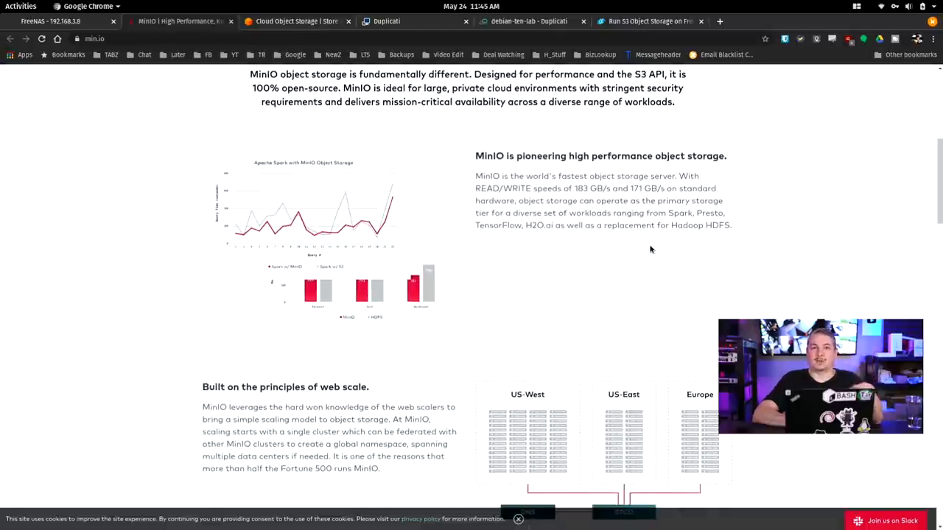
{"action": "scroll", "scroll_direction": "down", "scroll_amount": 3}
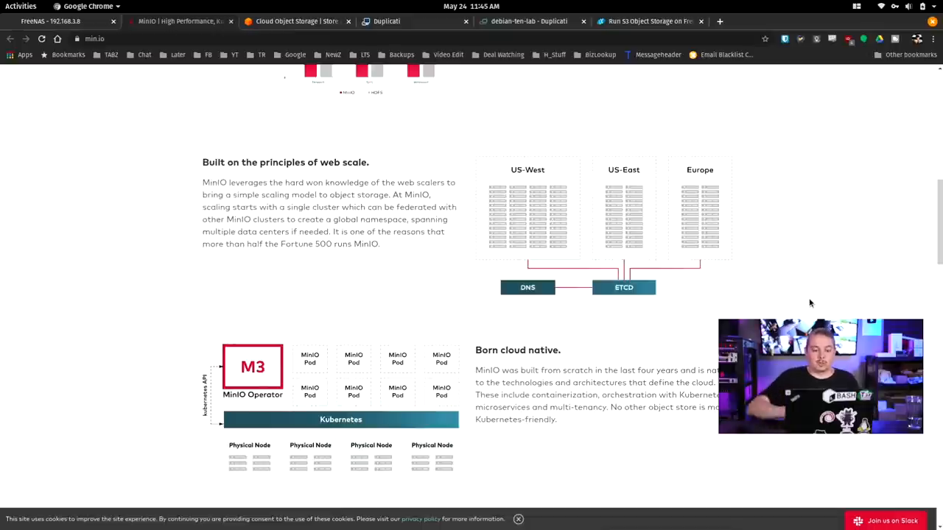
{"action": "scroll", "scroll_direction": "up", "scroll_amount": 3}
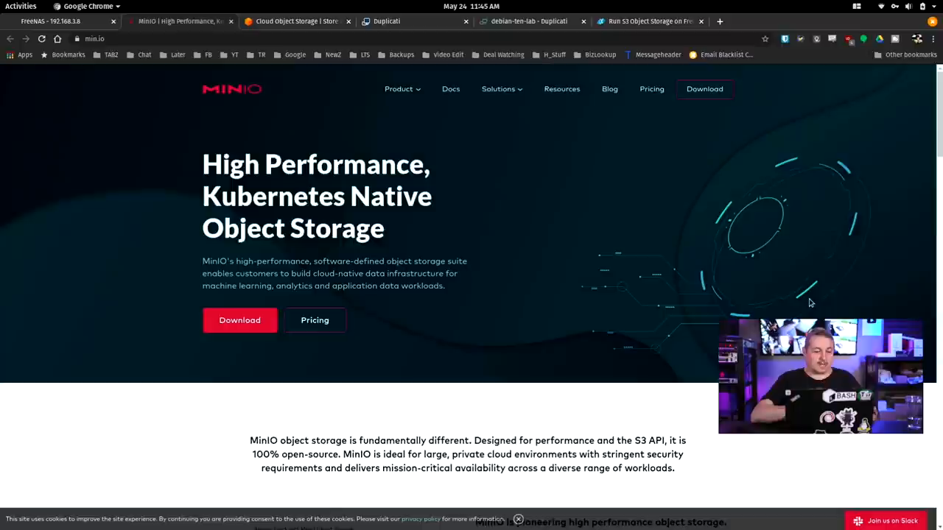
{"action": "mouse_move", "coordinate": [557, 147]}
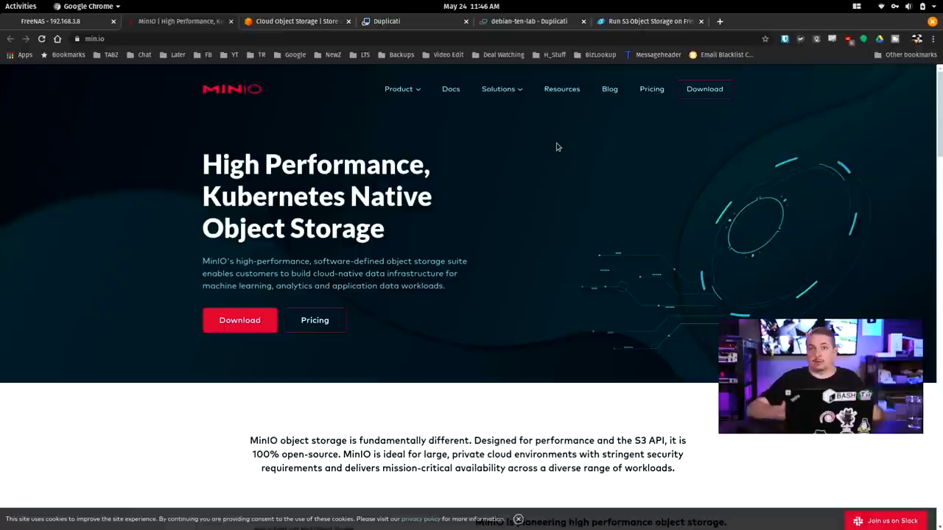
{"action": "left_click", "coordinate": [59, 21]}
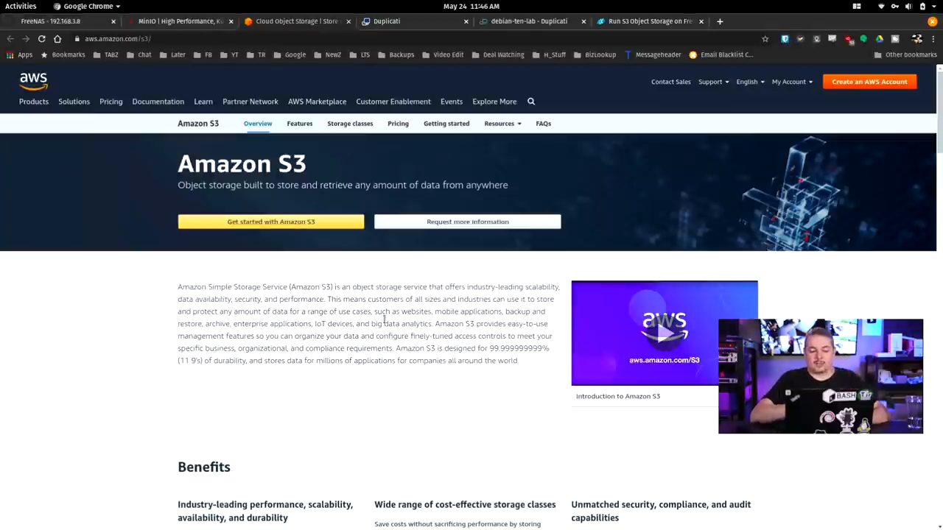
Scroll through the Amazon S3 overview's benefits and S3 Access Points sections.
{"action": "scroll", "scroll_direction": "down", "scroll_amount": 3}
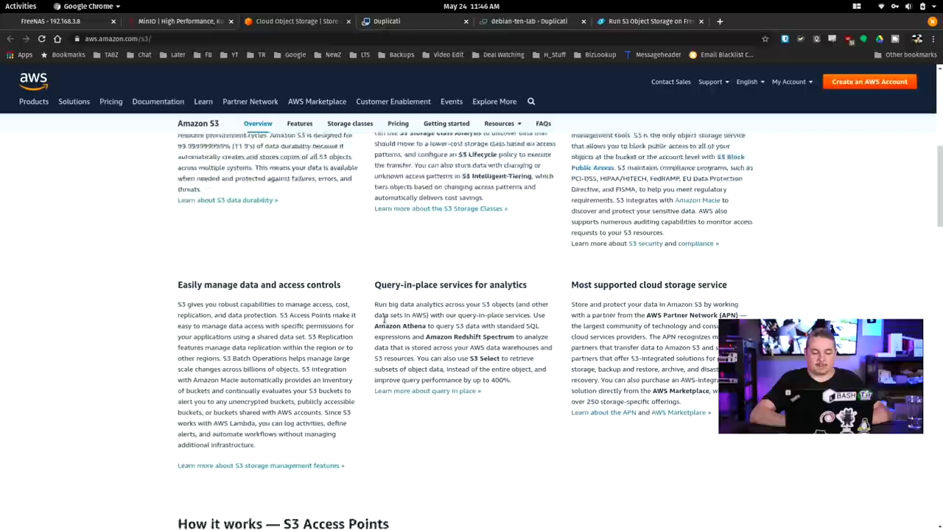
{"action": "scroll", "scroll_direction": "down", "scroll_amount": 3}
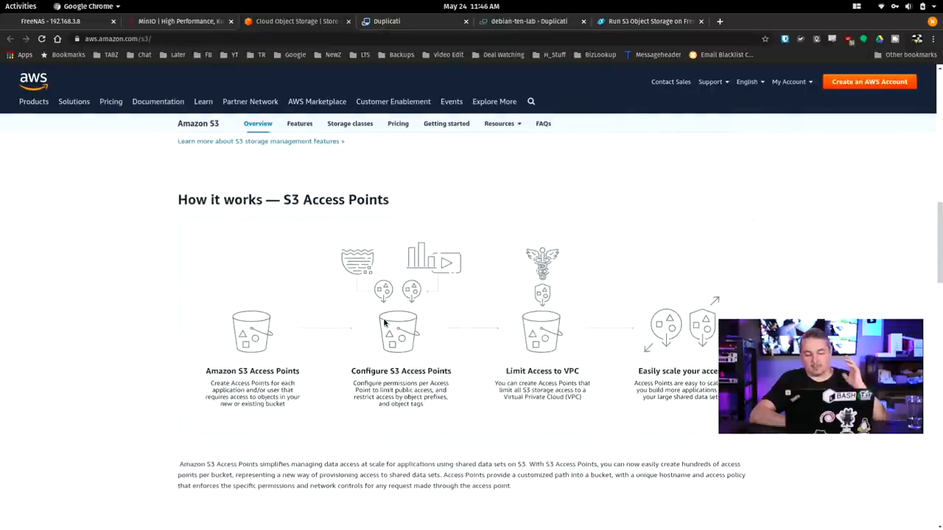
{"action": "scroll", "scroll_direction": "down", "scroll_amount": 3}
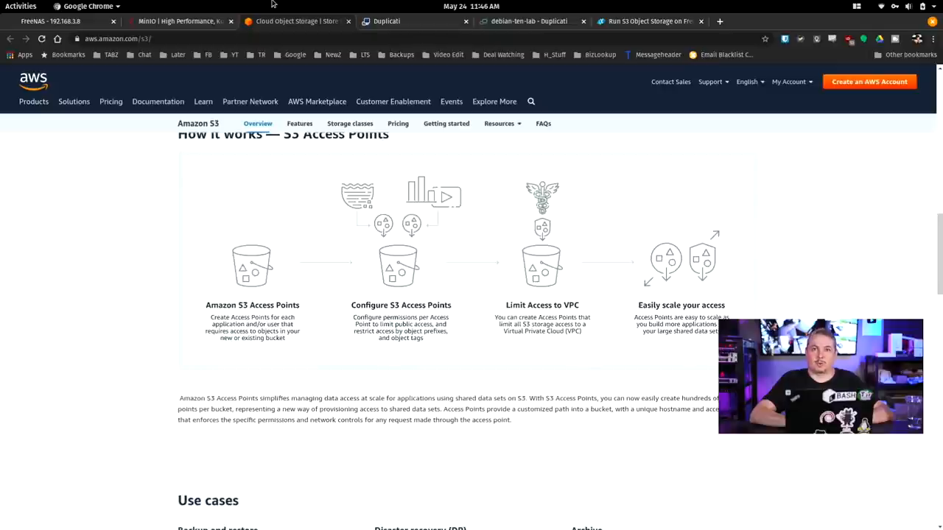
{"action": "mouse_move", "coordinate": [298, 20]}
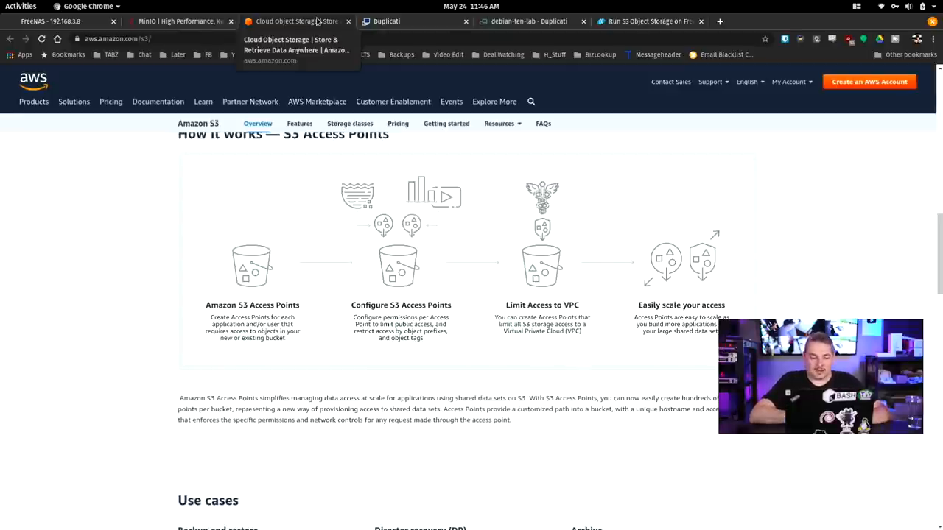
{"action": "mouse_move", "coordinate": [356, 26]}
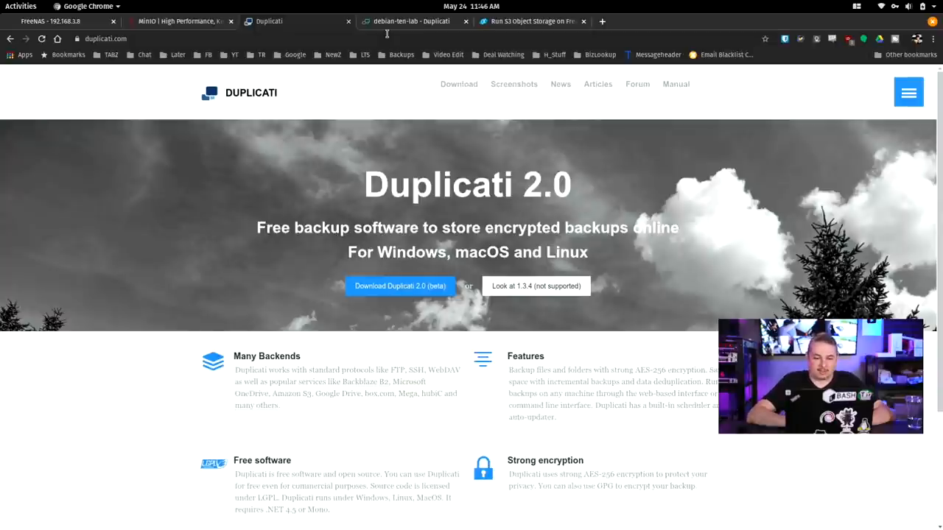
Switch to the 'Run S3 Object Storage on FreeNAS and TrueNAS' blog article and scroll into it.
{"action": "left_click", "coordinate": [530, 20]}
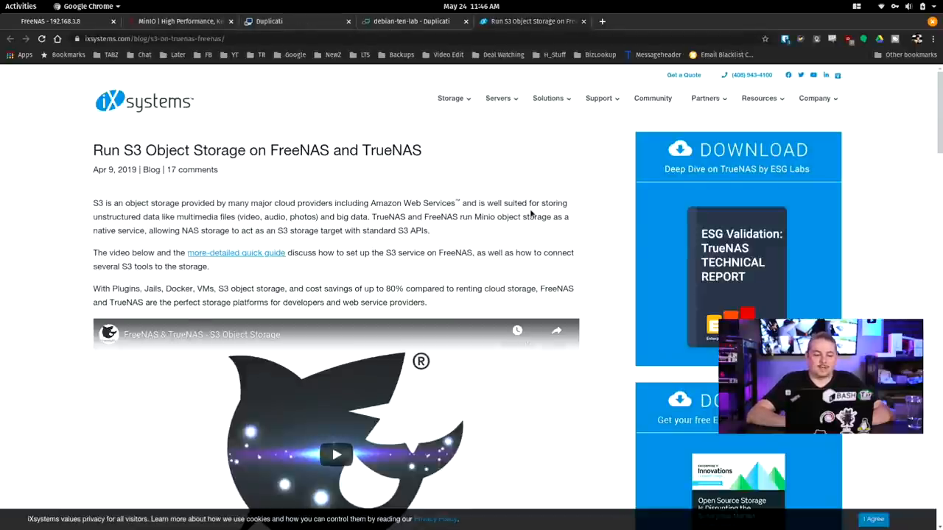
{"action": "scroll", "scroll_direction": "down", "scroll_amount": 3}
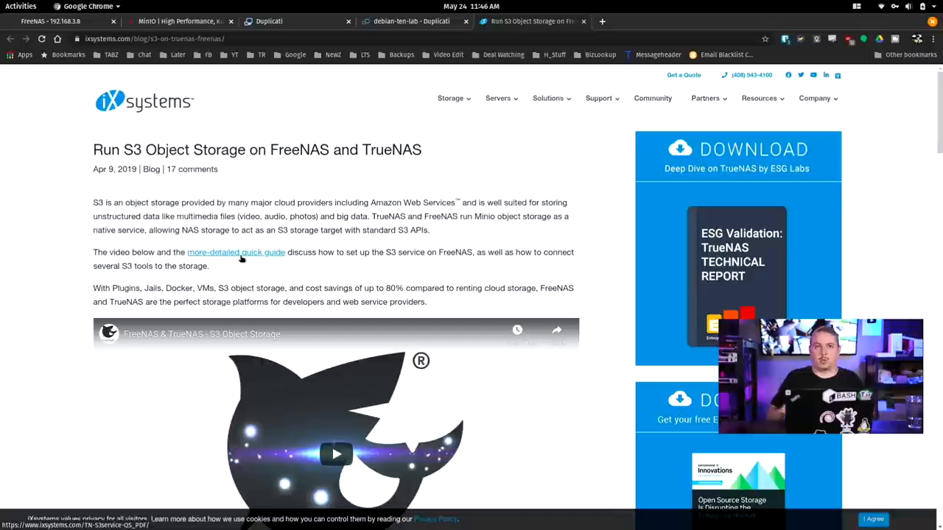
{"action": "mouse_move", "coordinate": [35, 119]}
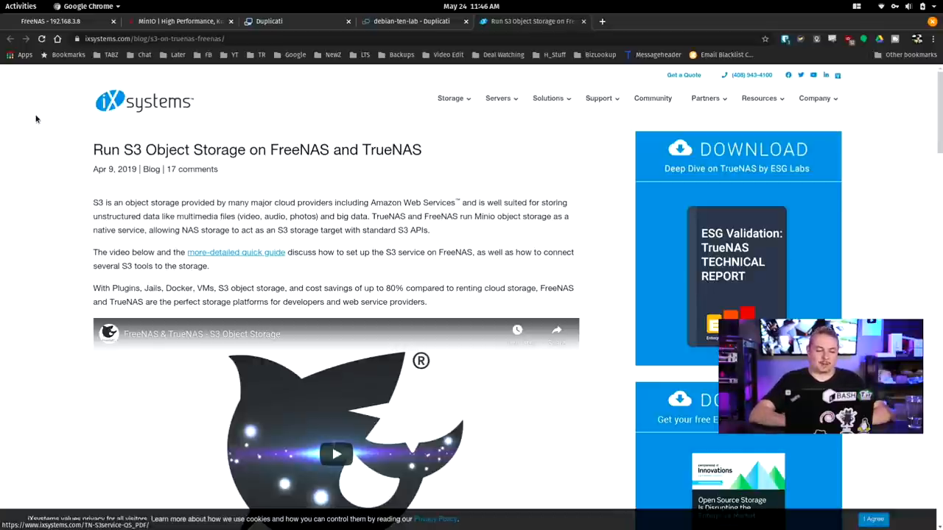
Go to Storage > Pools in FreeNAS and select the Dozer pool.
{"action": "left_click", "coordinate": [63, 21]}
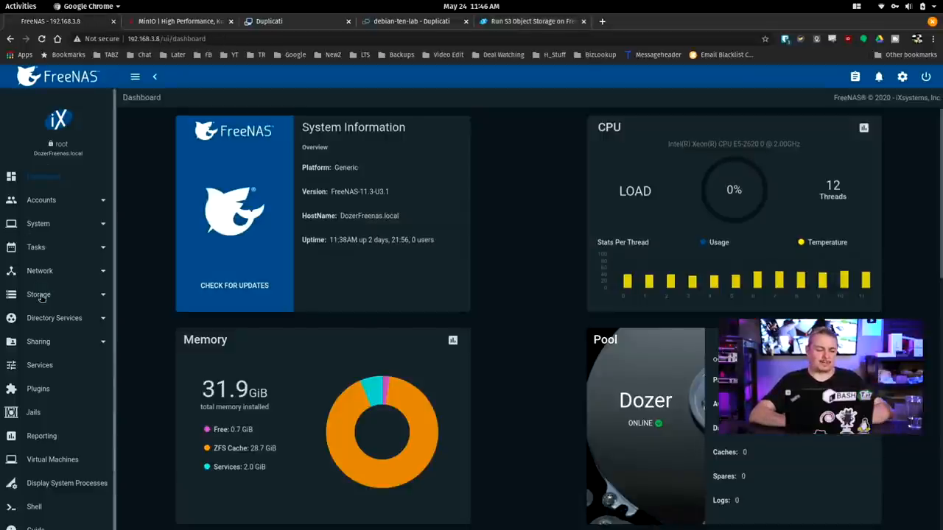
{"action": "left_click", "coordinate": [39, 295]}
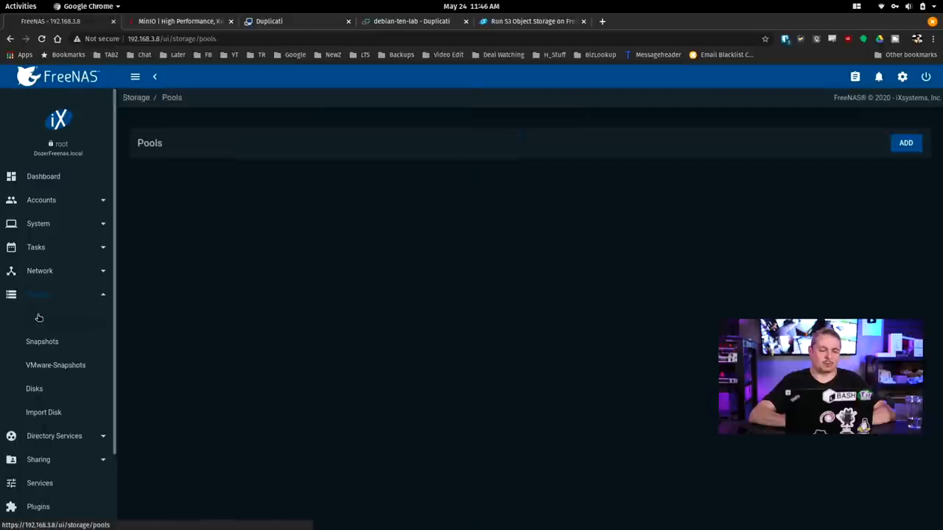
{"action": "left_click", "coordinate": [36, 317]}
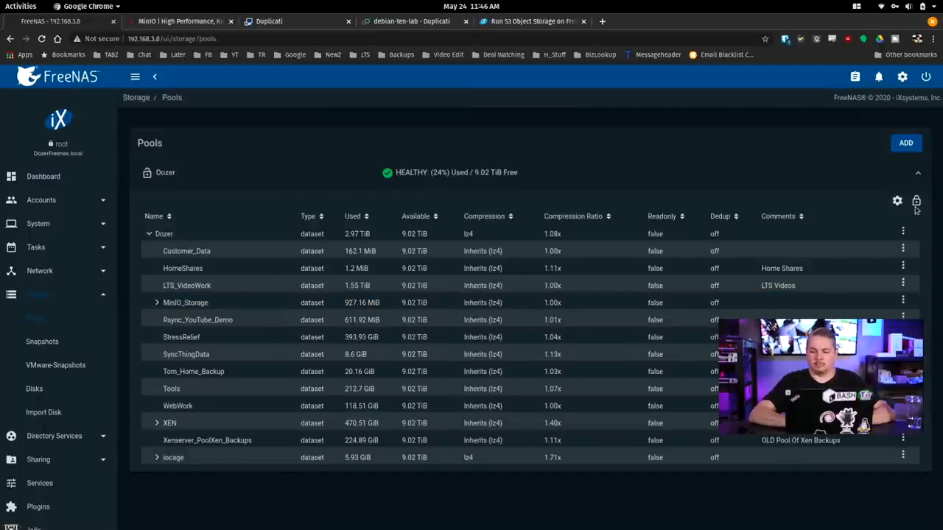
{"action": "left_click", "coordinate": [163, 233]}
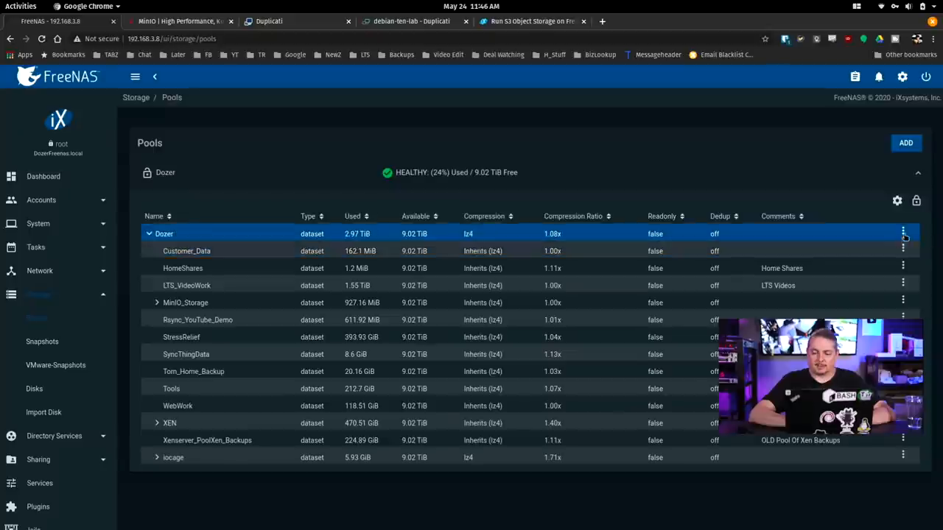
Add a dataset named S3_YouTube to Dozer, then bring up the Services page.
{"action": "left_click", "coordinate": [903, 232]}
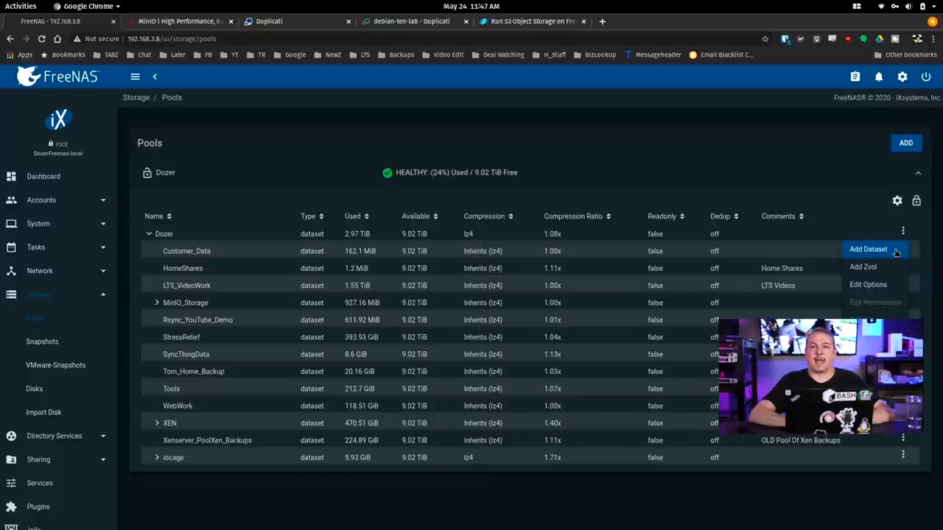
{"action": "left_click", "coordinate": [868, 249]}
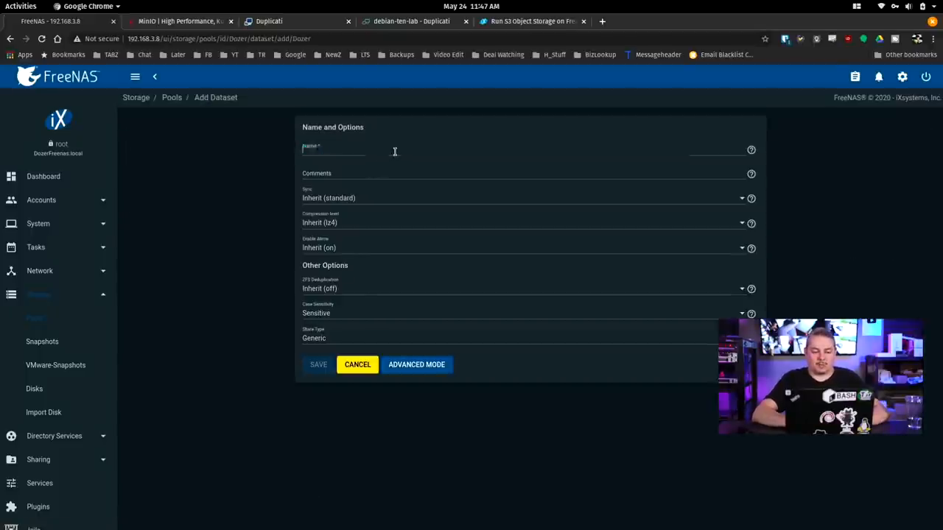
{"action": "type", "text": "S3_YouTube"}
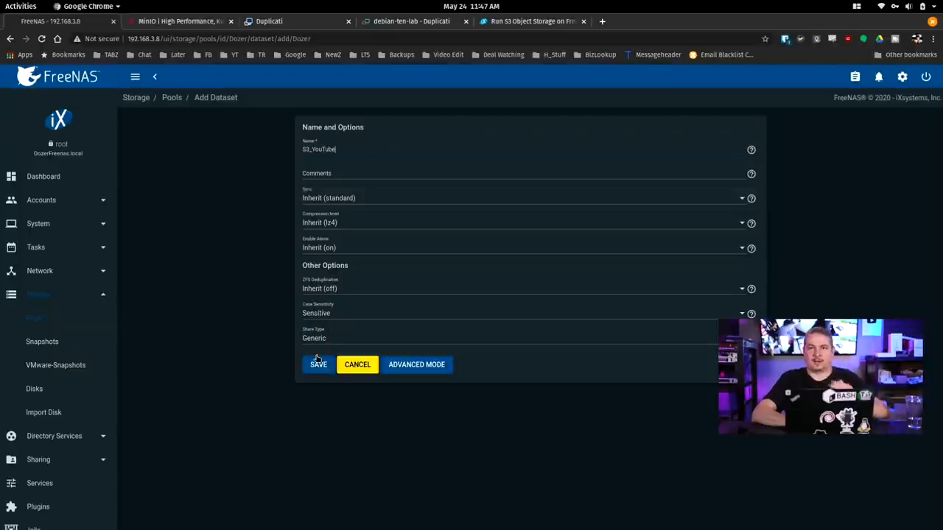
{"action": "left_click", "coordinate": [318, 364]}
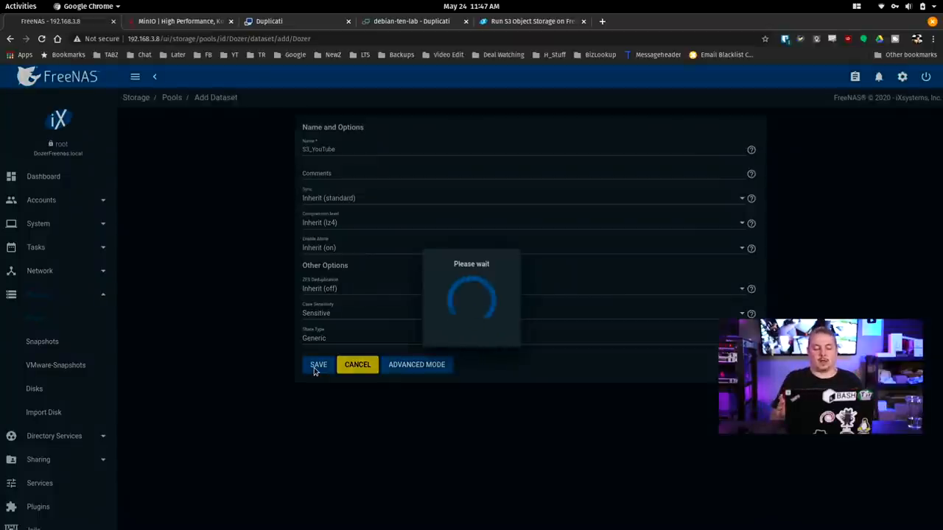
{"action": "left_click", "coordinate": [318, 364]}
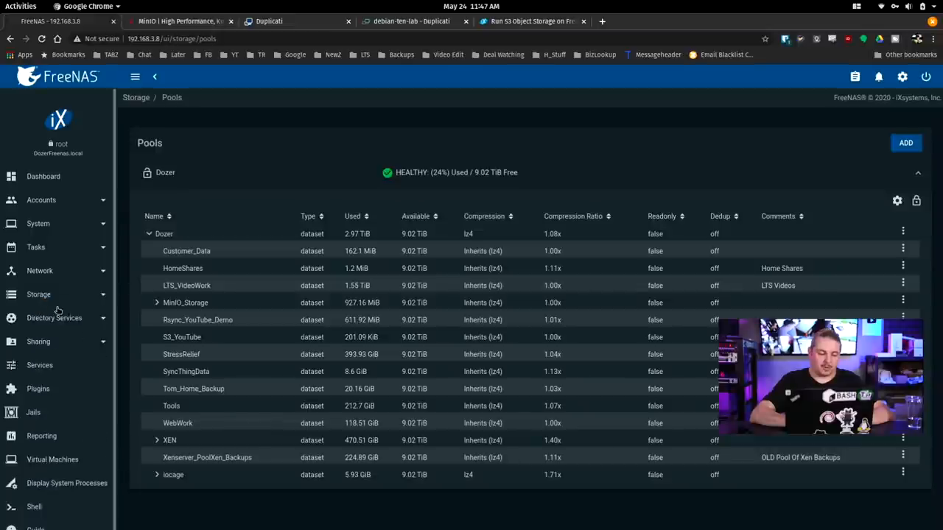
{"action": "left_click", "coordinate": [39, 365]}
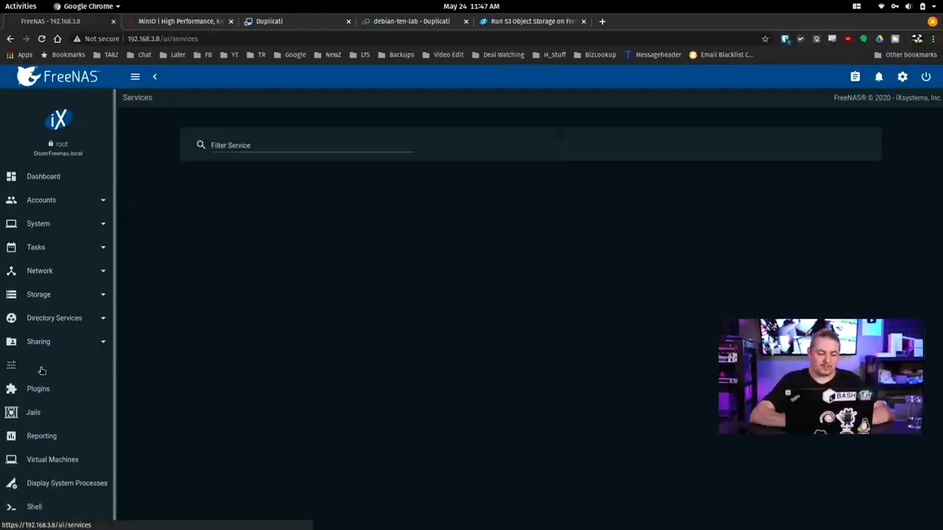
Edit the S3 service and expand /mnt in the Disk tree to reveal the Dozer datasets.
{"action": "left_click", "coordinate": [42, 365]}
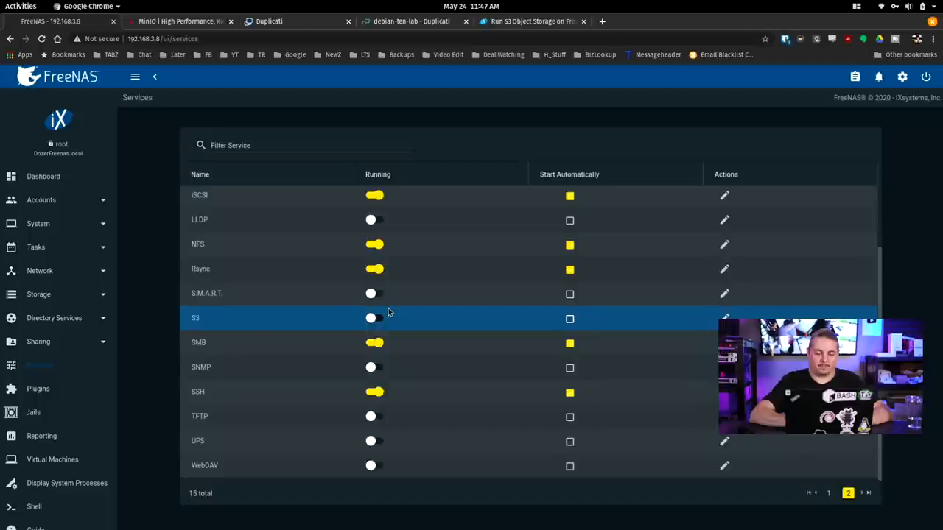
{"action": "left_click", "coordinate": [725, 318]}
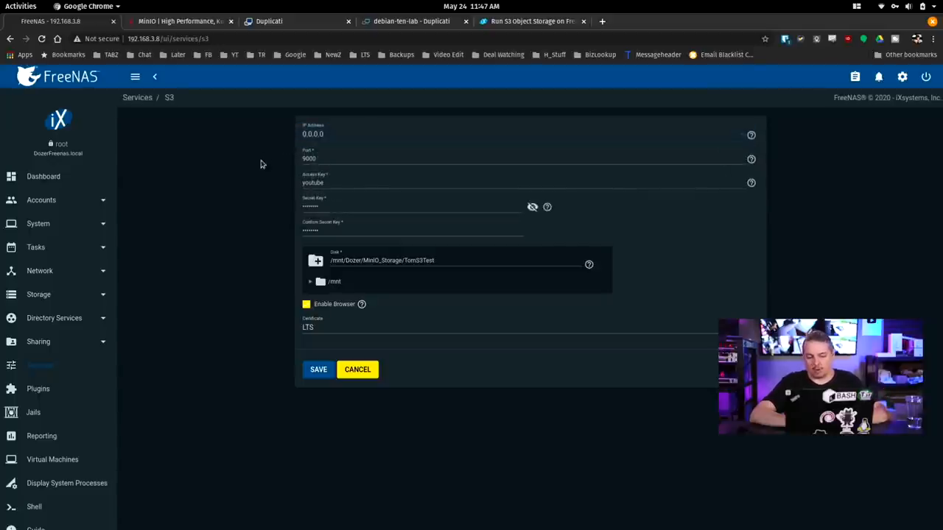
{"action": "left_click", "coordinate": [338, 158]}
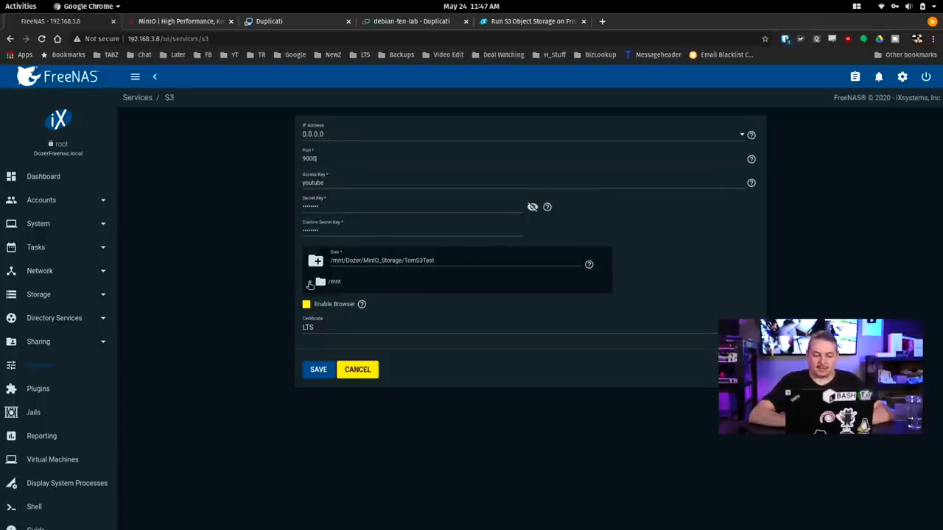
{"action": "left_click", "coordinate": [310, 282]}
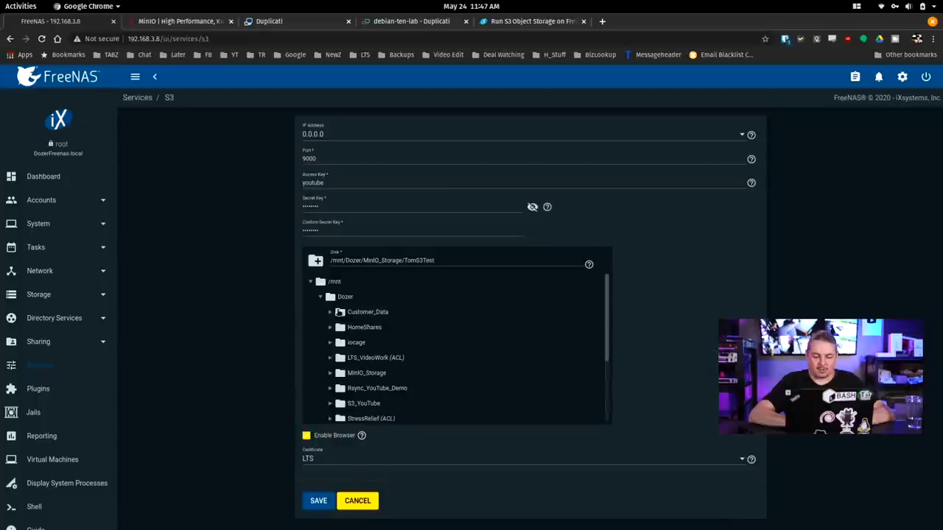
{"action": "scroll", "scroll_direction": "down", "scroll_amount": 3}
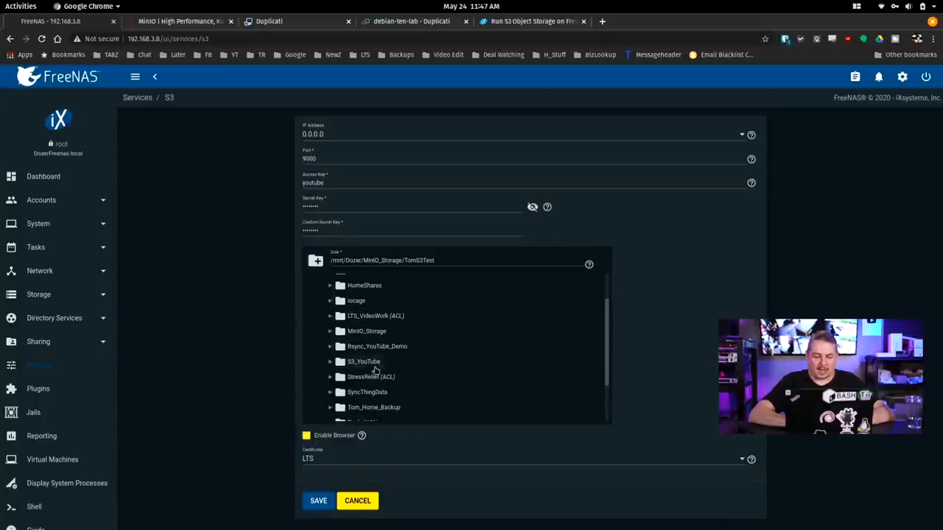
Set the S3 disk path to /mnt/Dozer/S3_YouTube, confirming the permissions reset warning.
{"action": "left_click", "coordinate": [364, 361]}
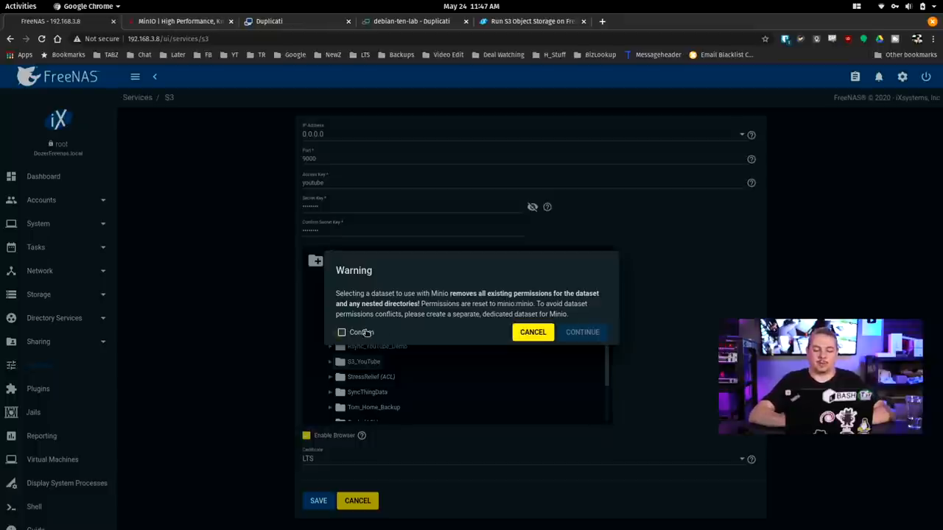
{"action": "left_click", "coordinate": [342, 332]}
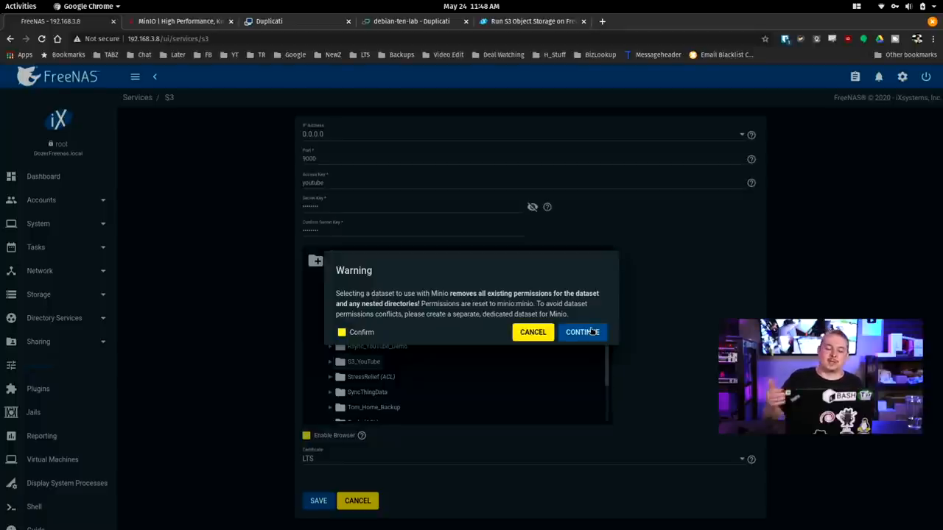
{"action": "left_click", "coordinate": [581, 332]}
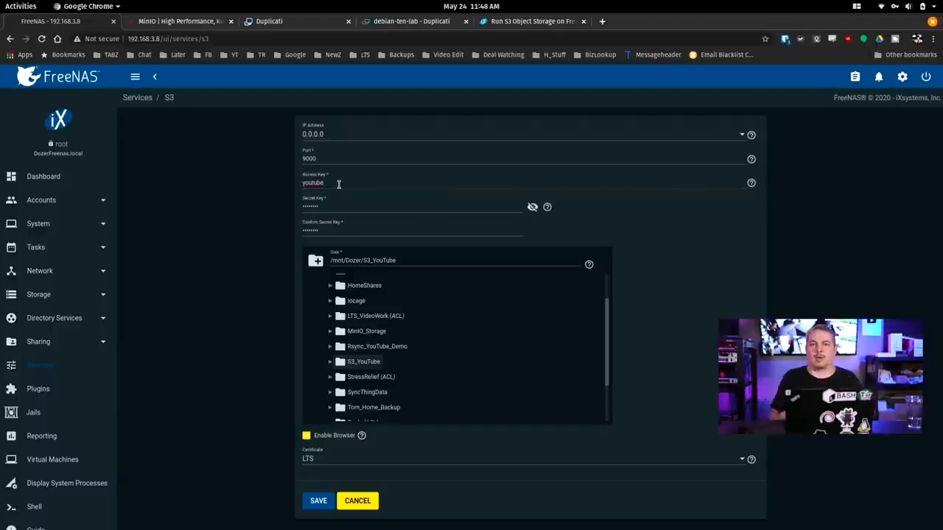
Show the Access Key help tooltip and open the linked AWS access keys documentation.
{"action": "left_click", "coordinate": [320, 182]}
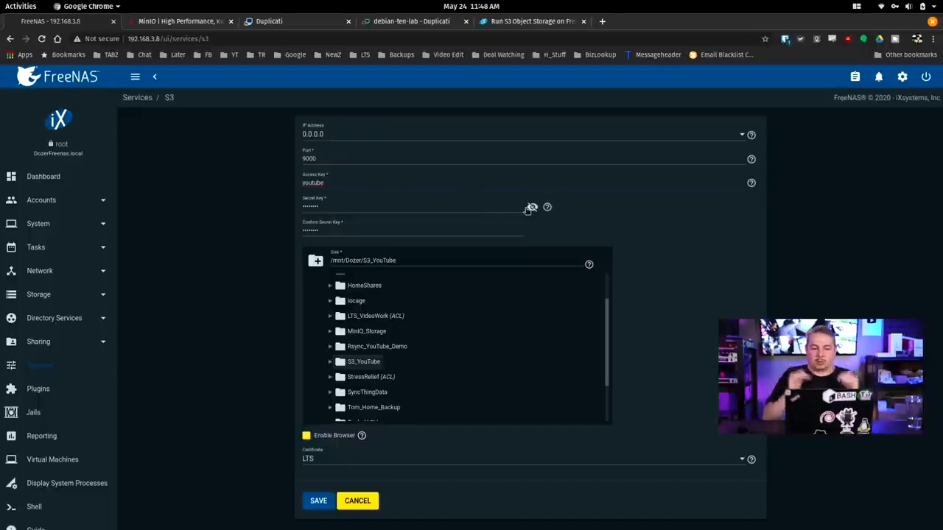
{"action": "left_click", "coordinate": [180, 21]}
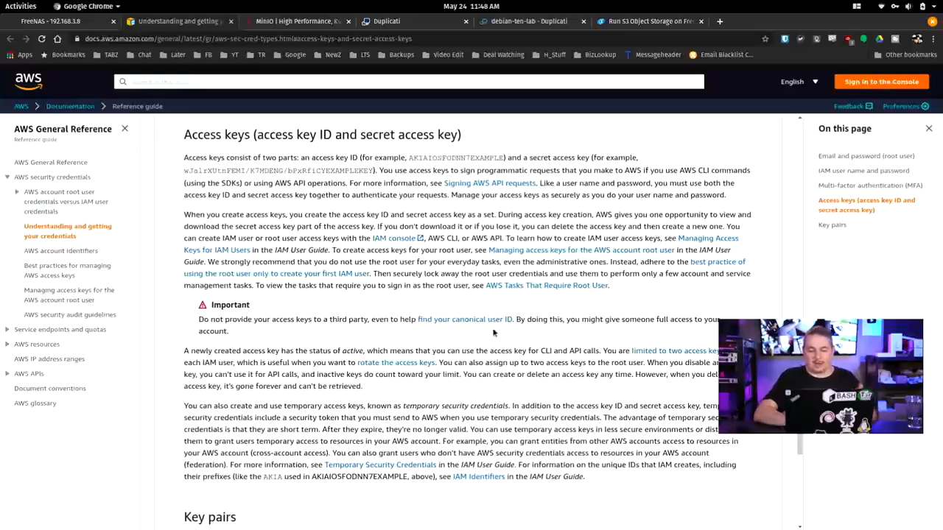
{"action": "mouse_move", "coordinate": [512, 332]}
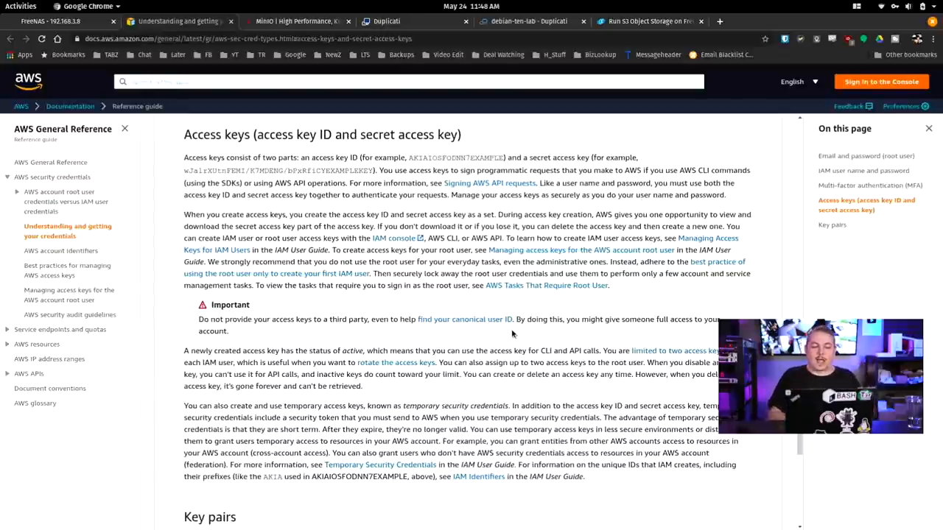
{"action": "mouse_move", "coordinate": [424, 254]}
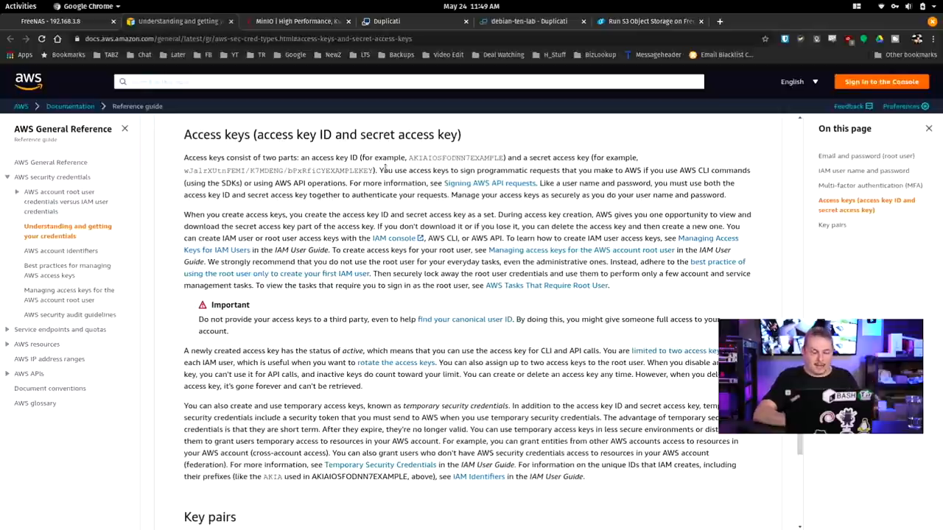
{"action": "left_click", "coordinate": [50, 20]}
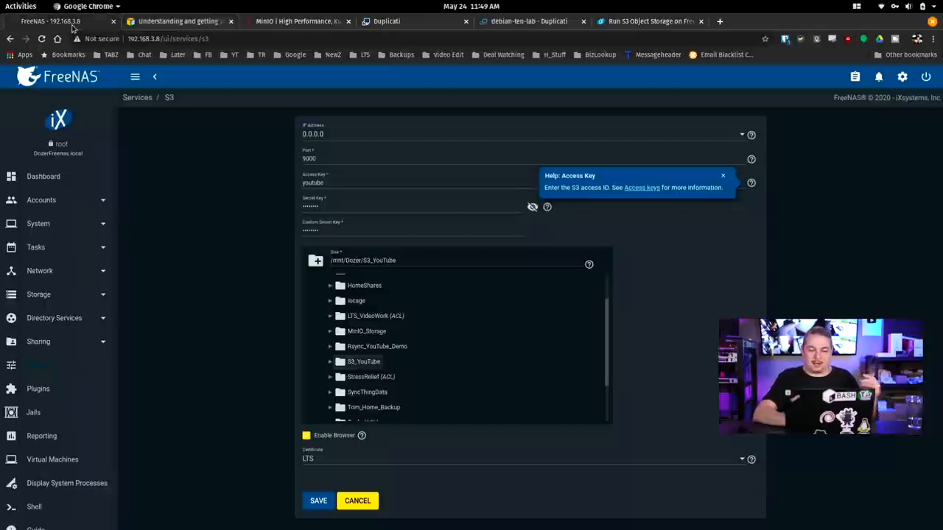
{"action": "left_click", "coordinate": [394, 183]}
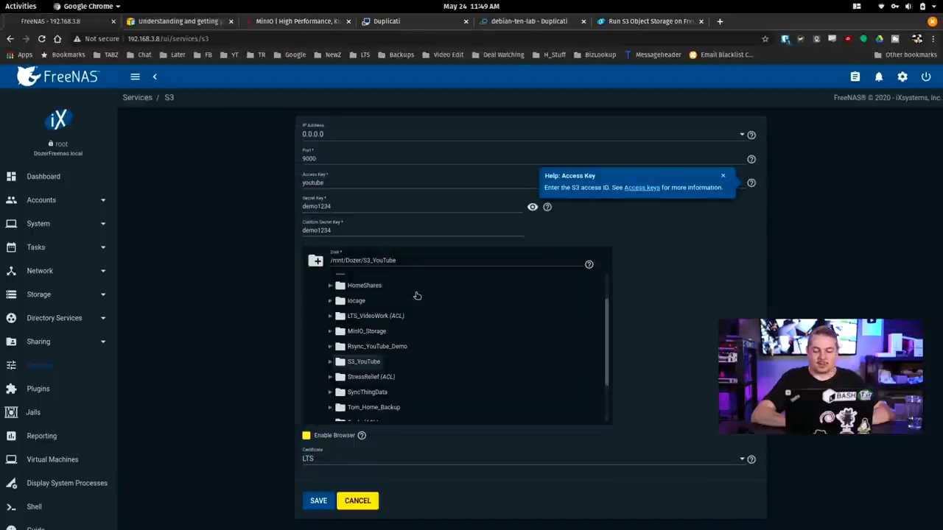
{"action": "mouse_move", "coordinate": [331, 454]}
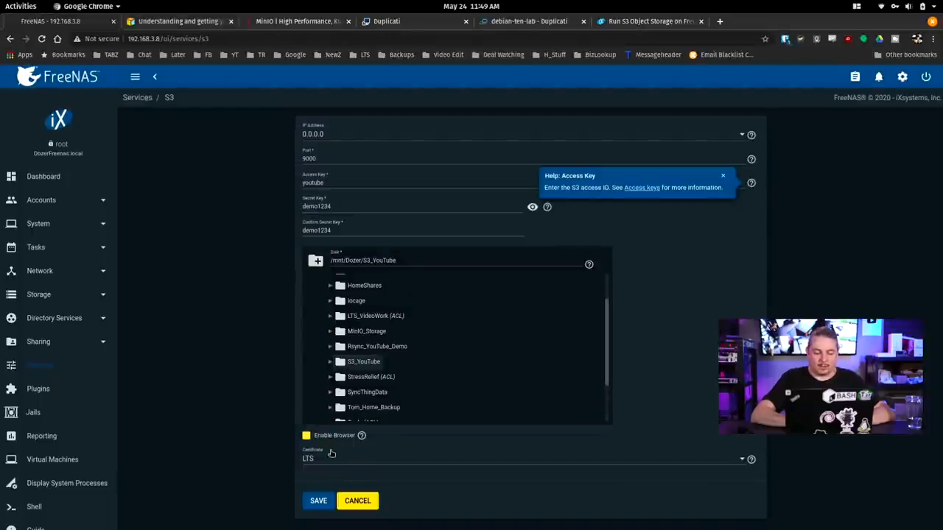
{"action": "left_click", "coordinate": [525, 459]}
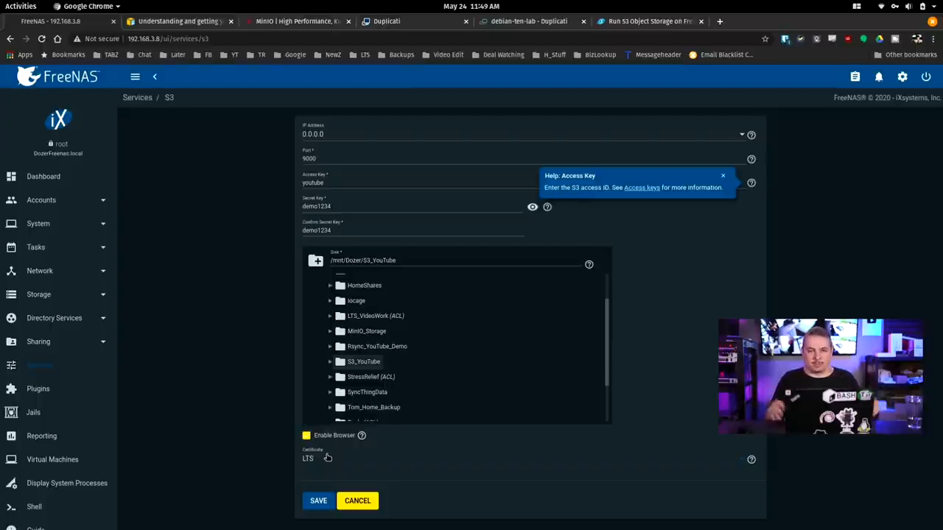
{"action": "mouse_move", "coordinate": [803, 219]}
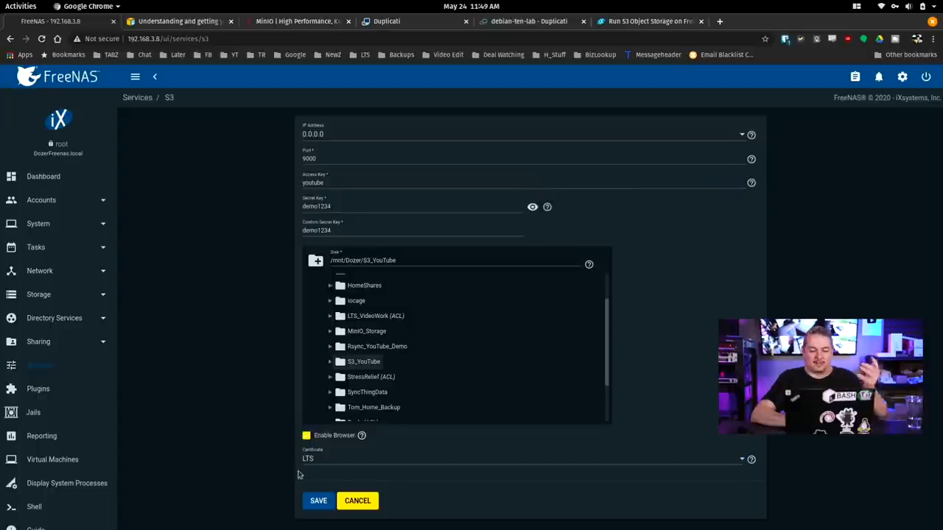
{"action": "mouse_move", "coordinate": [333, 458]}
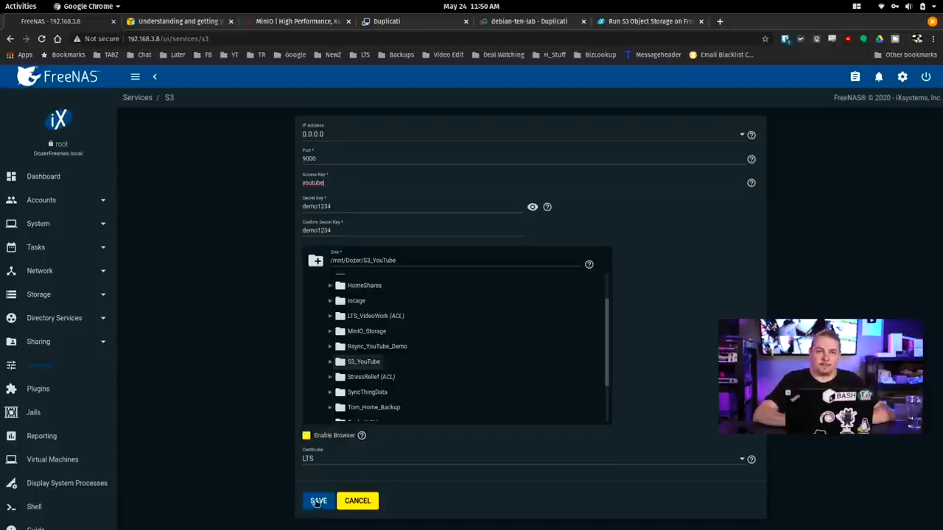
Save the S3 settings and switch the S3 service to Running.
{"action": "left_click", "coordinate": [319, 500]}
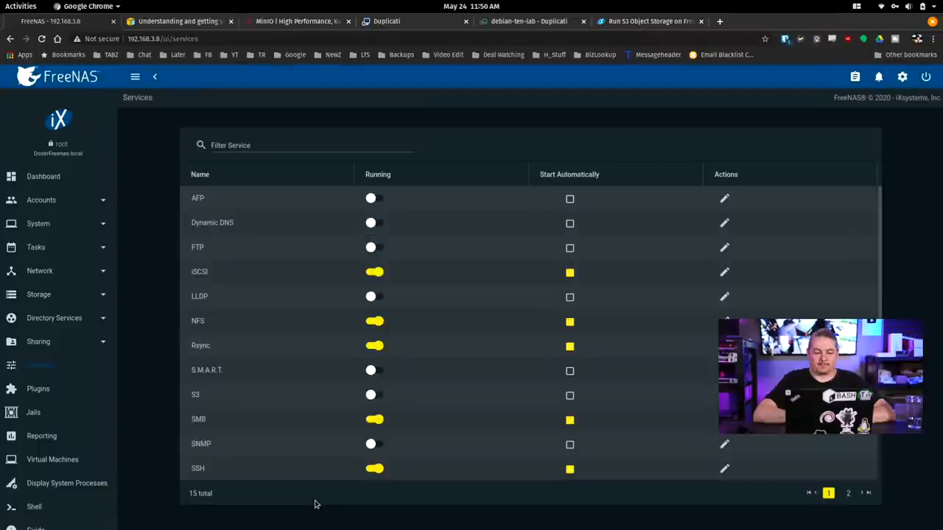
{"action": "mouse_move", "coordinate": [370, 395]}
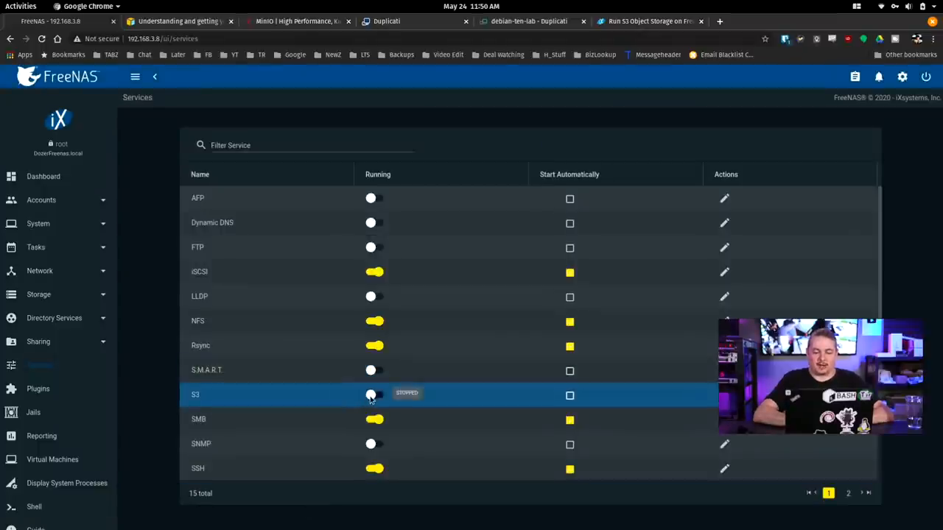
{"action": "left_click", "coordinate": [374, 394]}
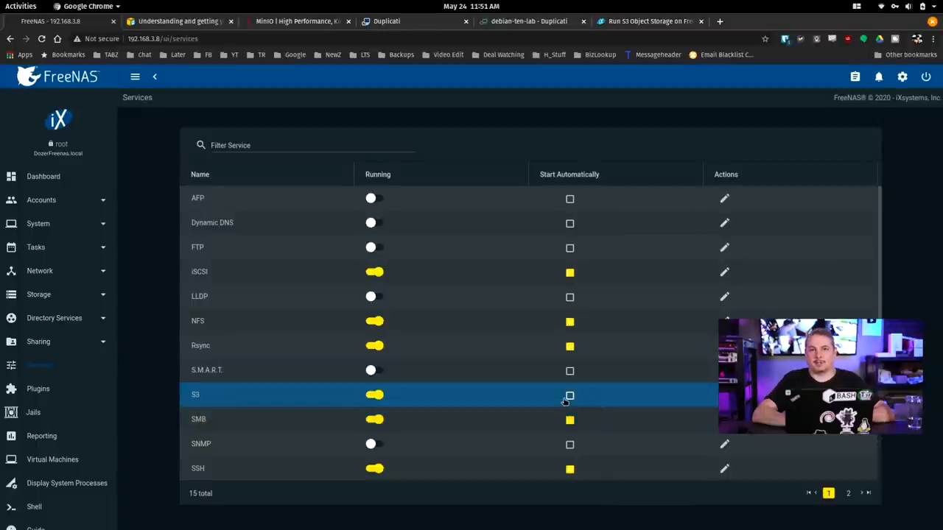
{"action": "left_click", "coordinate": [569, 395]}
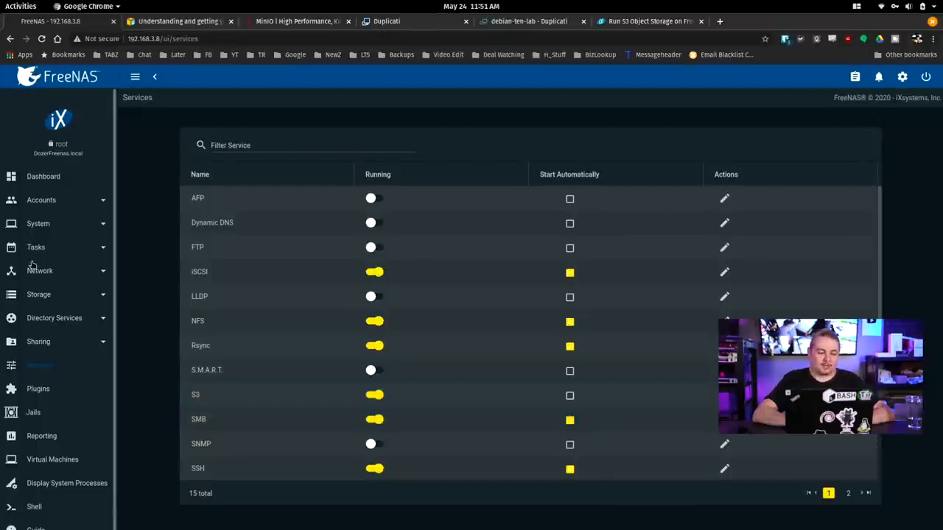
{"action": "left_click", "coordinate": [38, 294]}
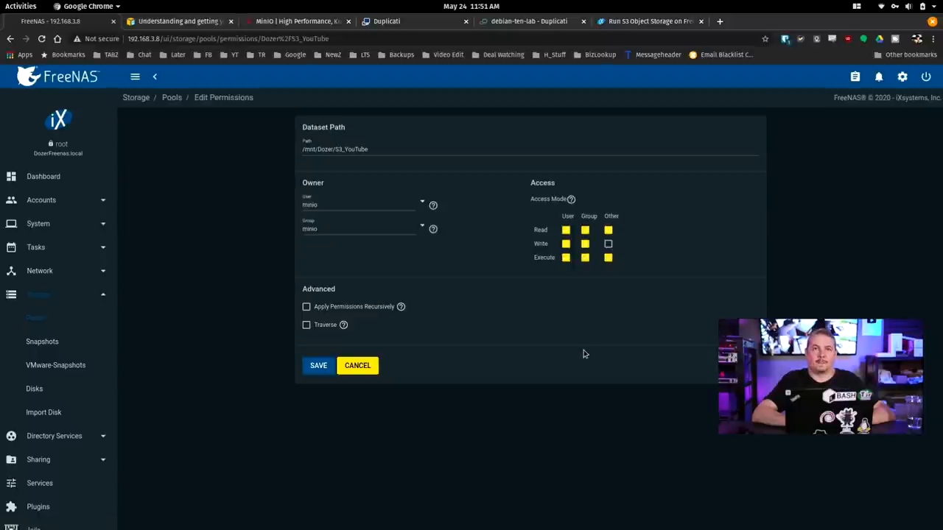
{"action": "mouse_move", "coordinate": [391, 252]}
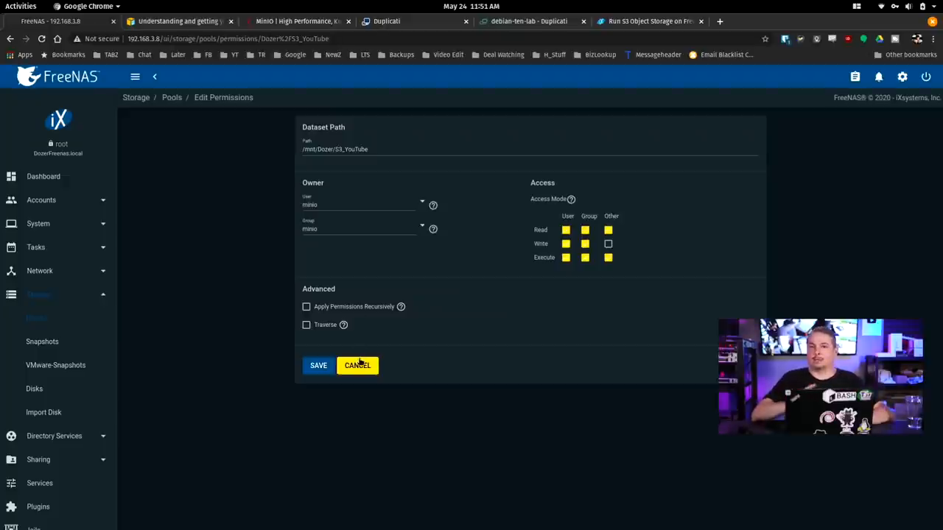
Cancel the S3_YouTube dataset permissions dialog, leaving the minio ownership unchanged.
{"action": "left_click", "coordinate": [357, 366]}
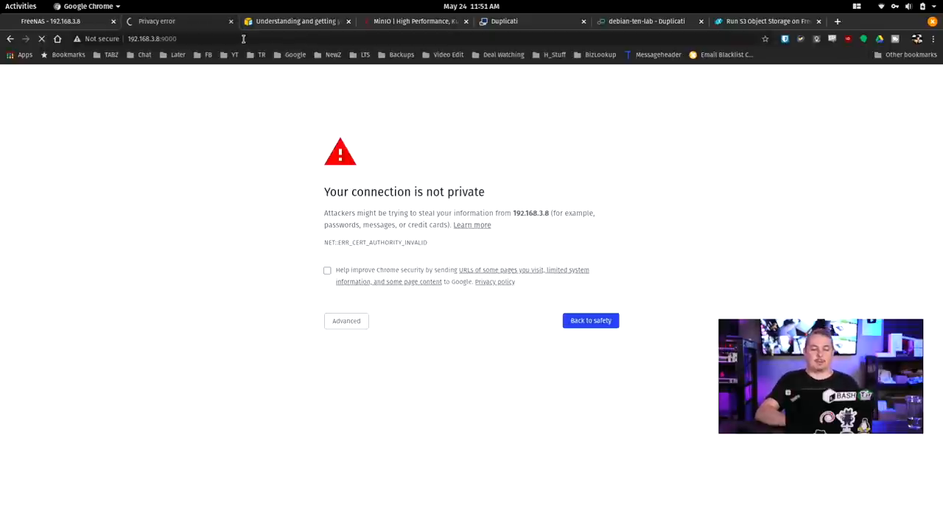
Get past the certificate warning and proceed to 192.168.3.8 (unsafe).
{"action": "left_click", "coordinate": [346, 321]}
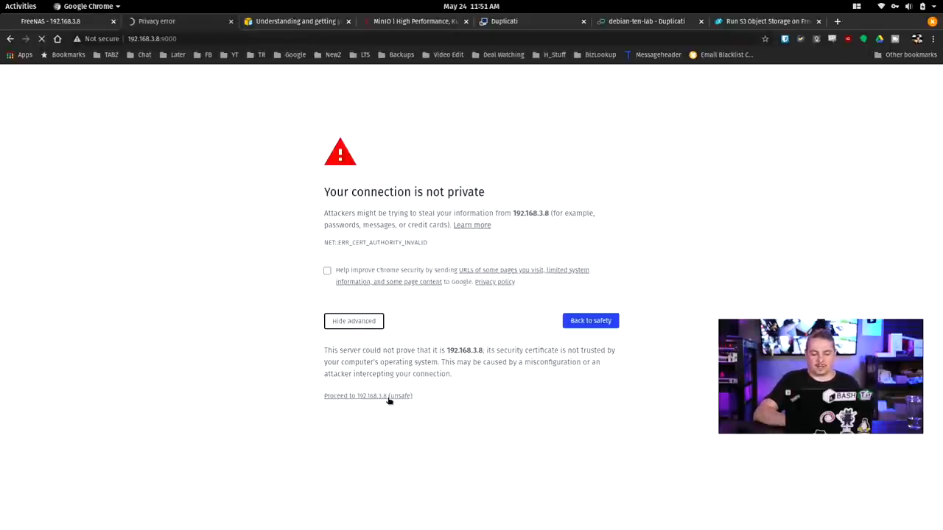
{"action": "left_click", "coordinate": [368, 396]}
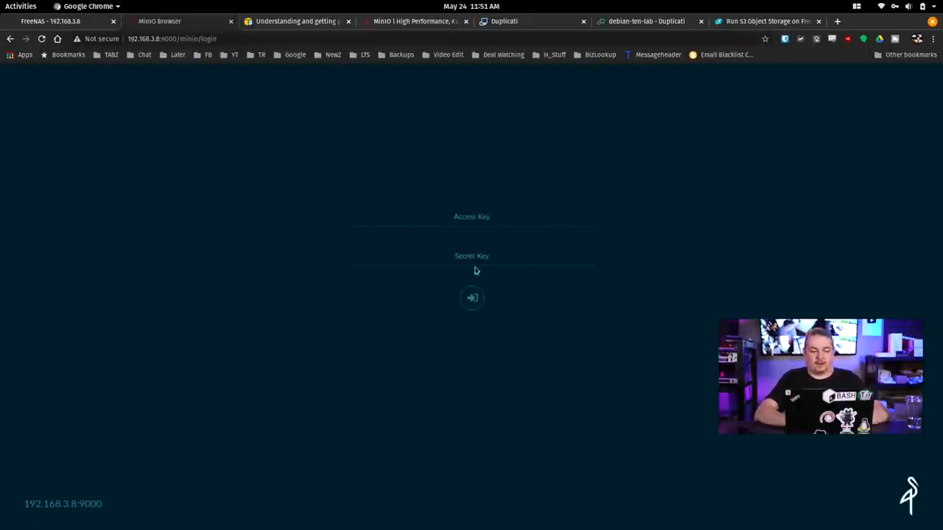
Log in to MinIO Browser with the youtube access key and its secret key.
{"action": "type", "text": "yout"}
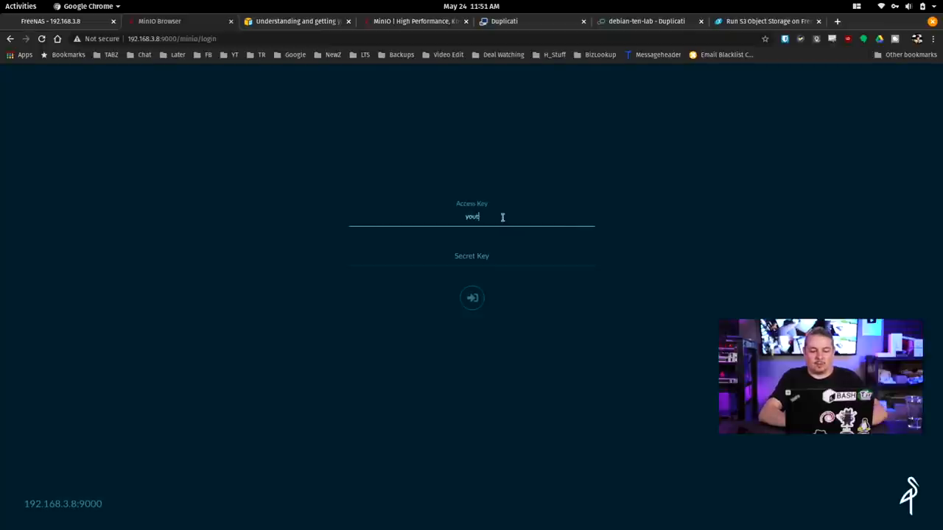
{"action": "type", "text": "••••"}
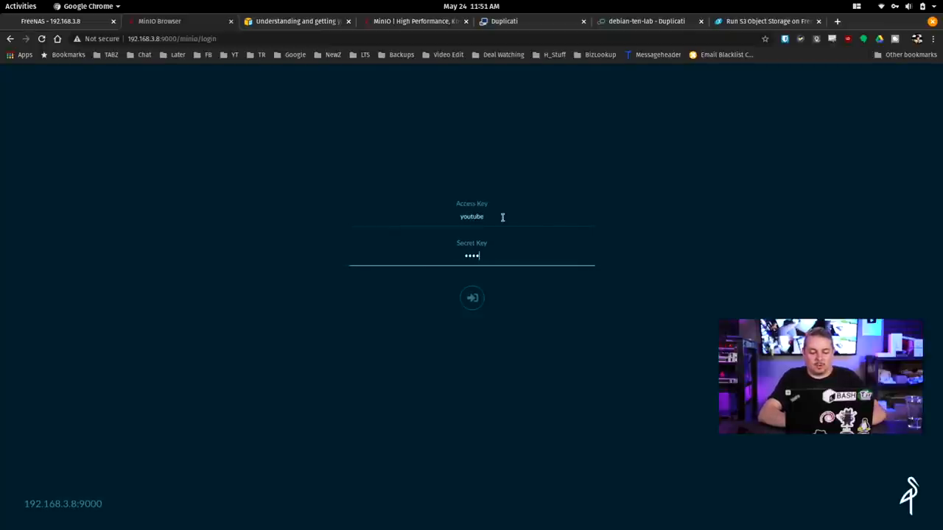
{"action": "left_click", "coordinate": [472, 298]}
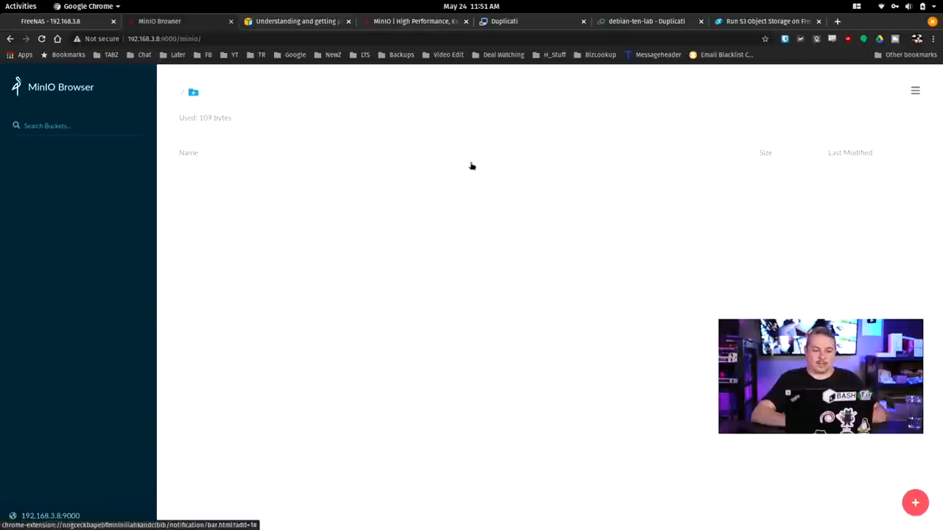
{"action": "mouse_move", "coordinate": [395, 201]}
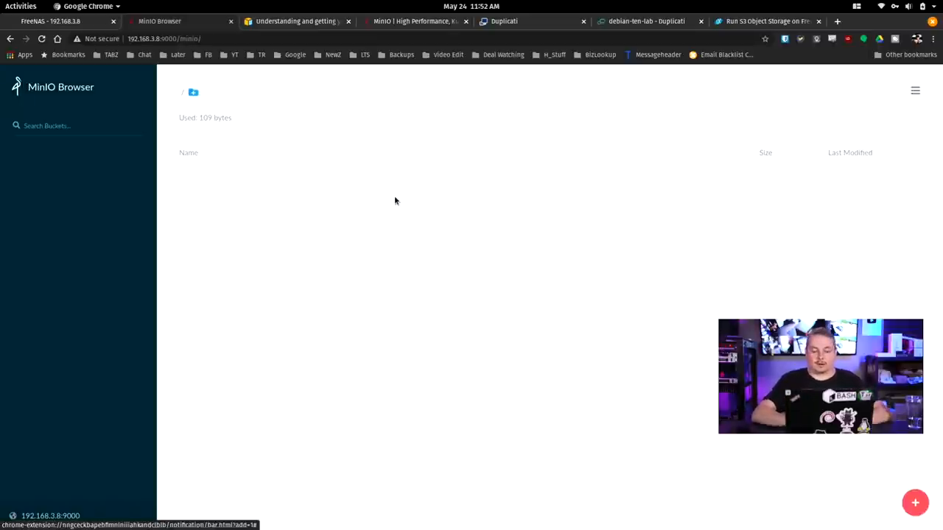
Create the bucket 'tom', retrying after a bad name and dismissing the error toast.
{"action": "left_click", "coordinate": [915, 504]}
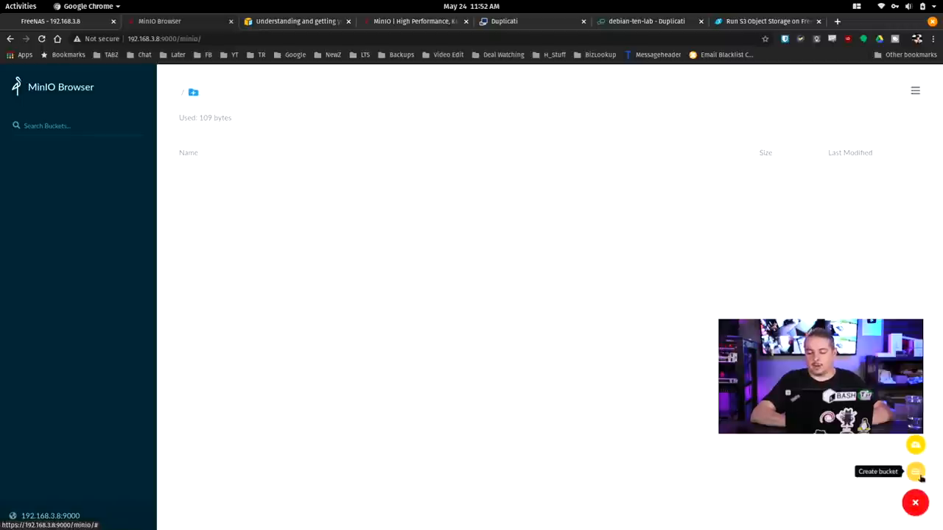
{"action": "left_click", "coordinate": [915, 471]}
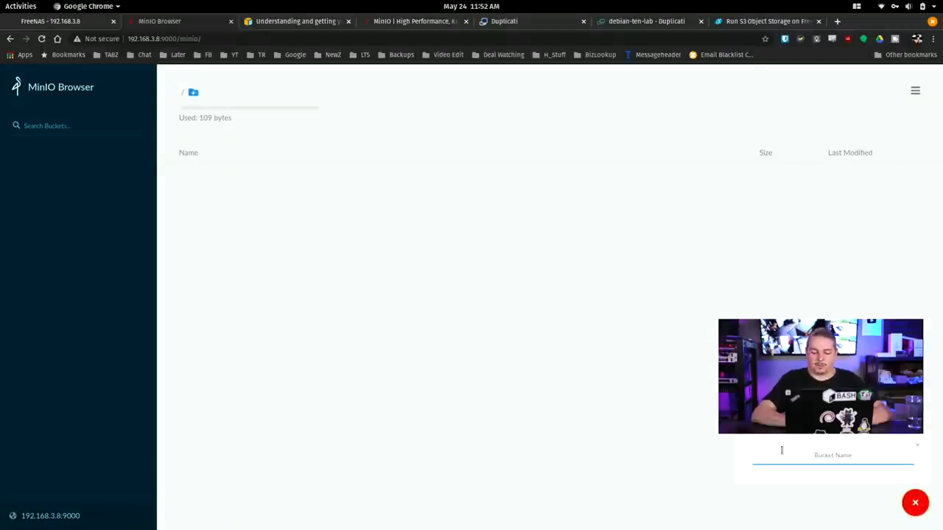
{"action": "type", "text": "tom"}
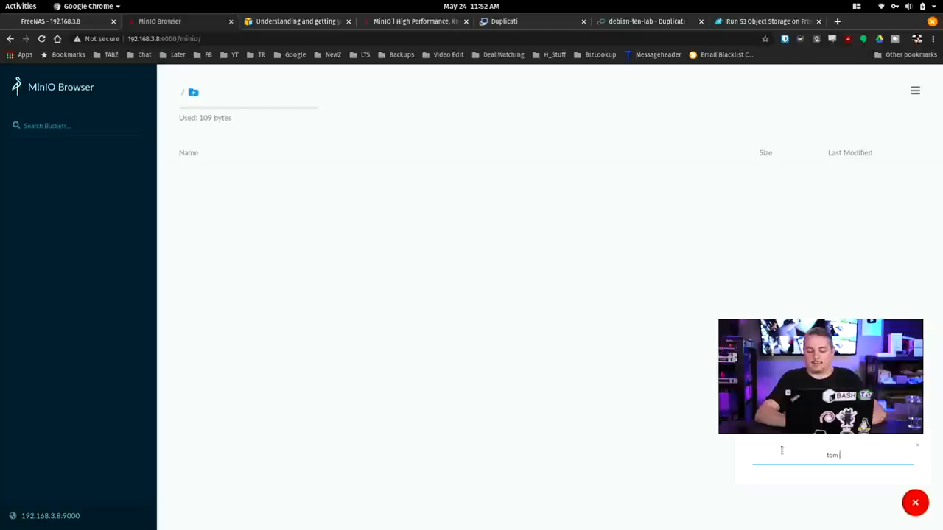
{"action": "type", "text": "sacacasaasCC"}
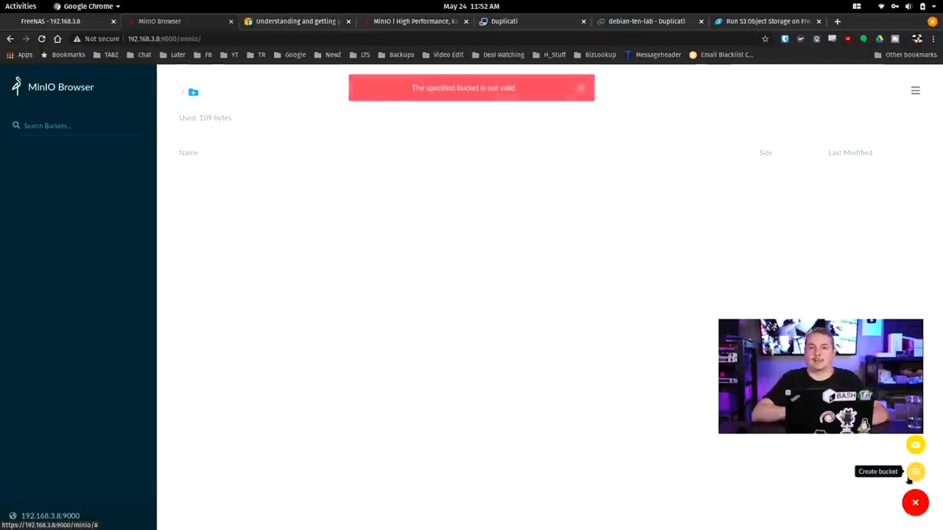
{"action": "left_click", "coordinate": [915, 471]}
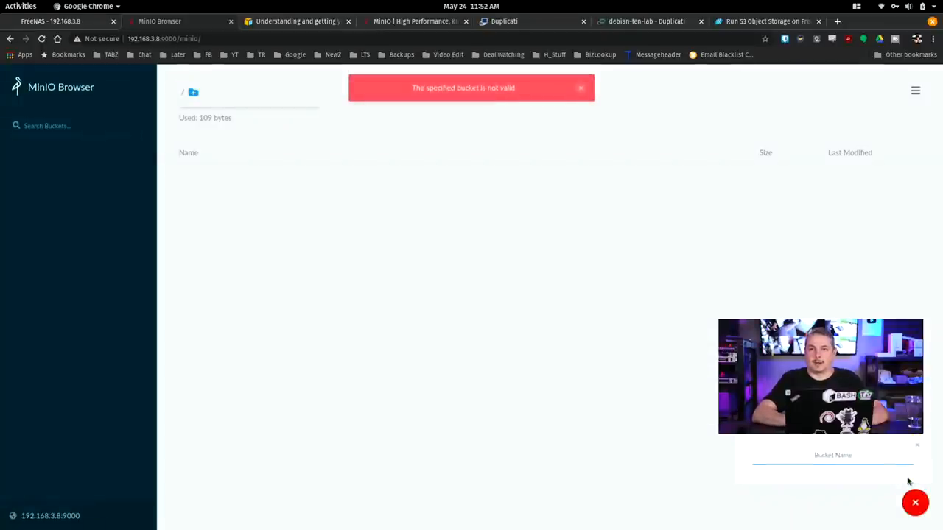
{"action": "type", "text": "tom"}
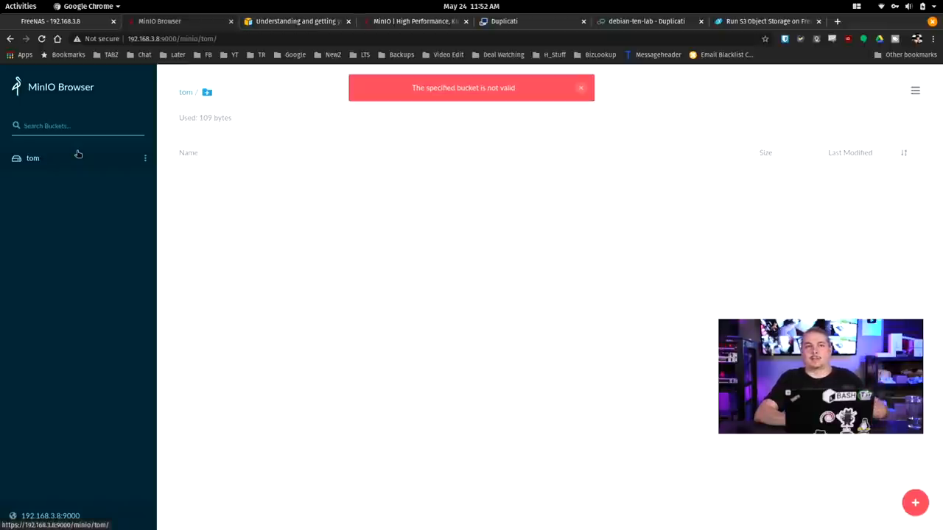
{"action": "left_click", "coordinate": [581, 87]}
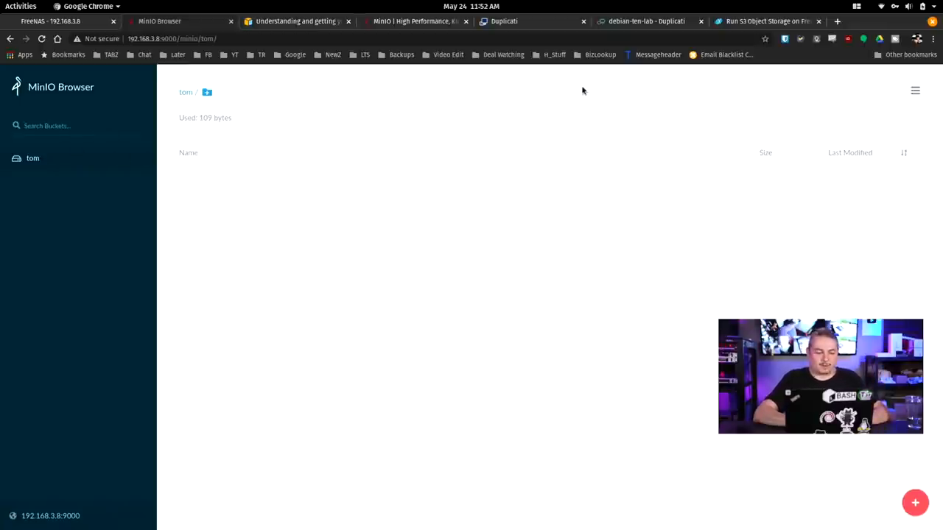
{"action": "mouse_move", "coordinate": [879, 145]}
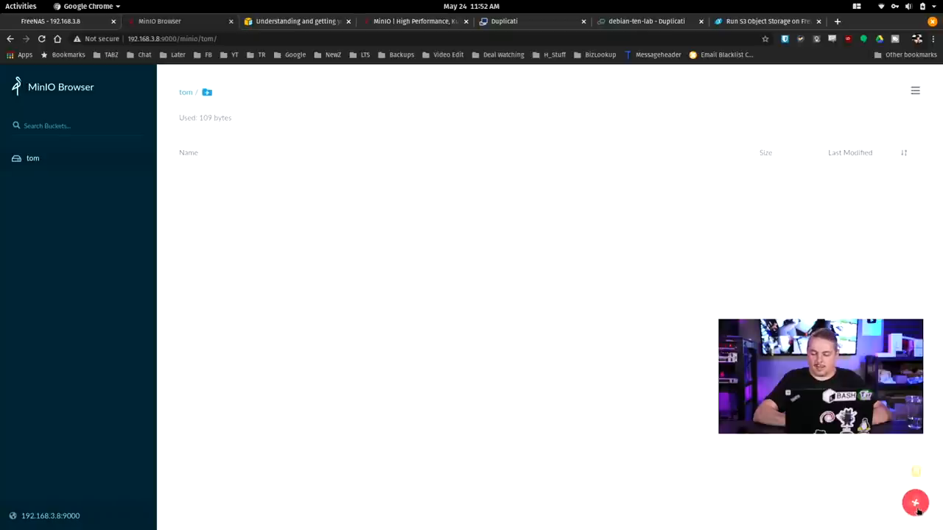
Upload the 'Cat perfectly executes his plan' video into the tom bucket.
{"action": "left_click", "coordinate": [915, 503]}
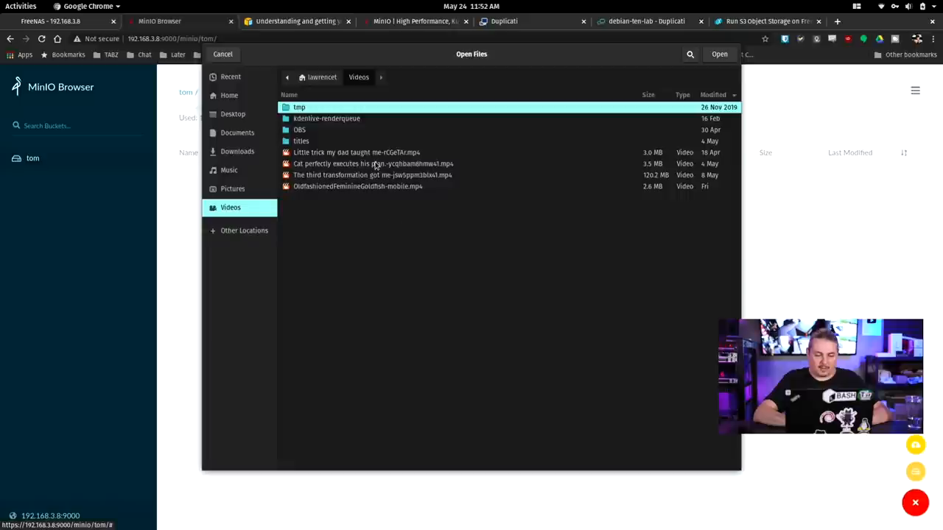
{"action": "left_click", "coordinate": [372, 164]}
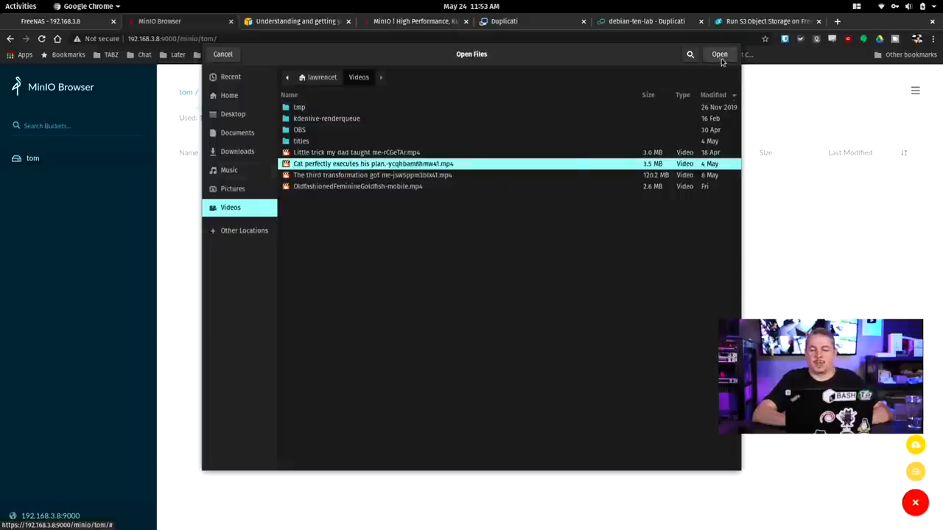
{"action": "left_click", "coordinate": [719, 54]}
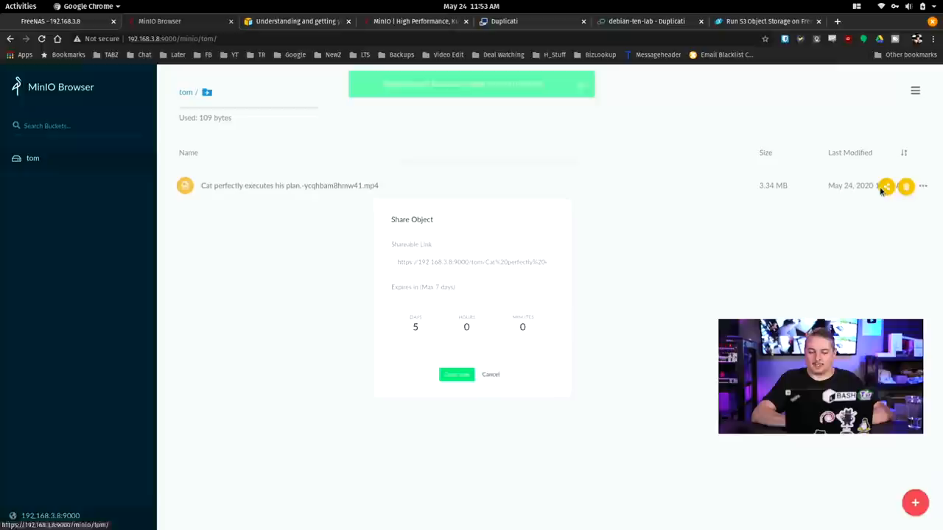
Set the cat video's share link to expire after 1 day and 1 hour.
{"action": "left_click", "coordinate": [456, 375]}
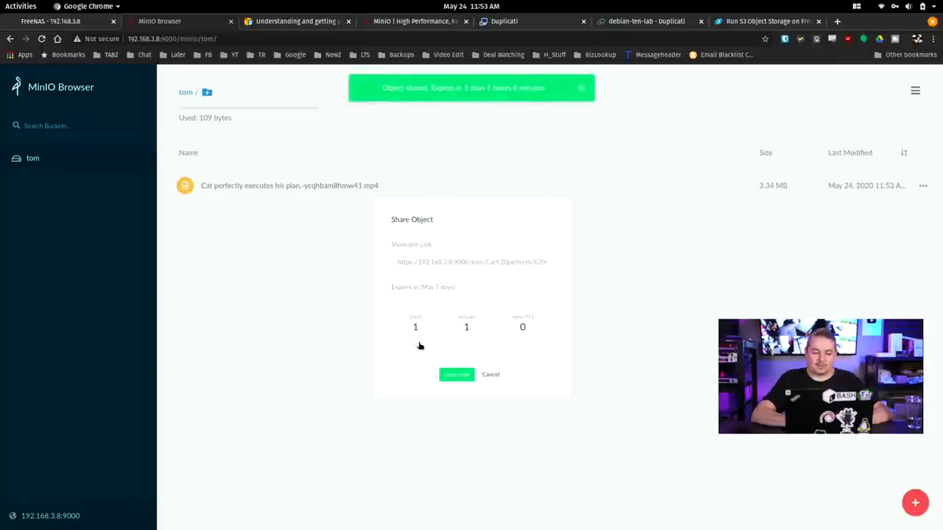
{"action": "left_click", "coordinate": [456, 375]}
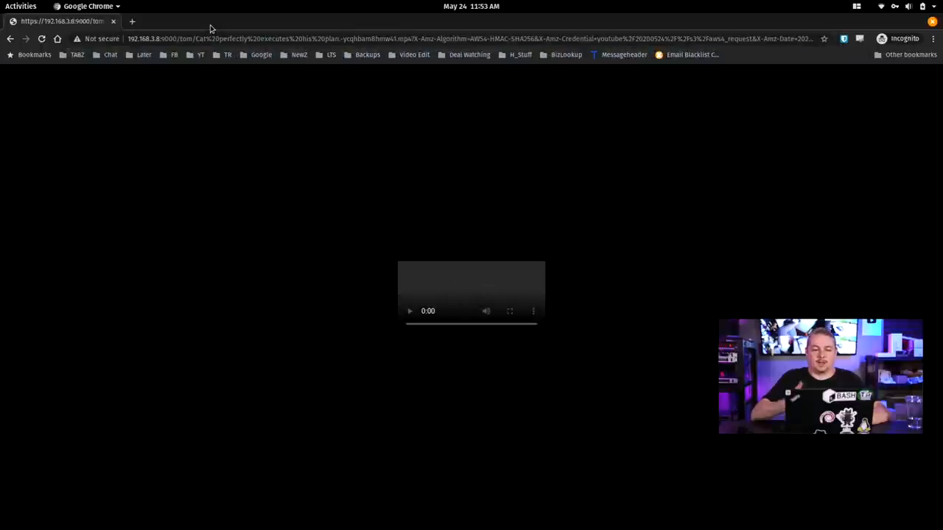
{"action": "mouse_move", "coordinate": [450, 297]}
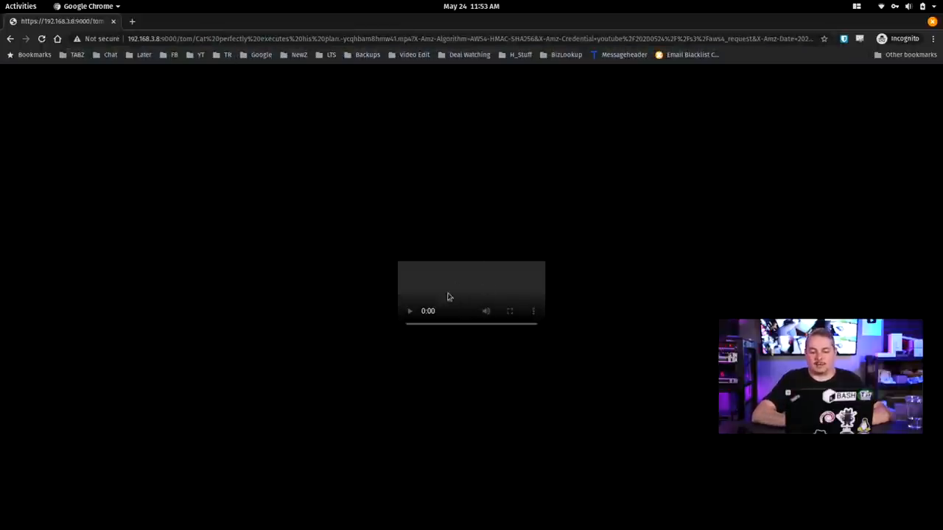
{"action": "mouse_move", "coordinate": [514, 275]}
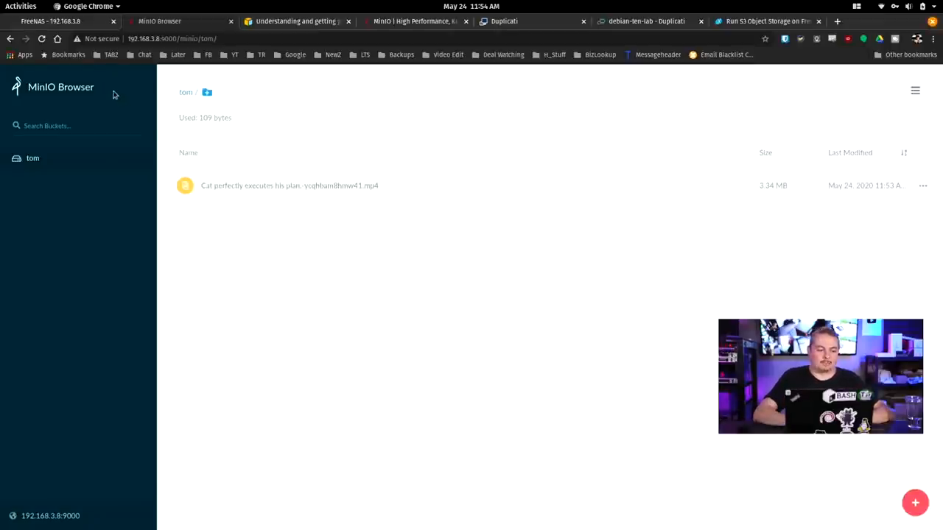
{"action": "mouse_move", "coordinate": [74, 161]}
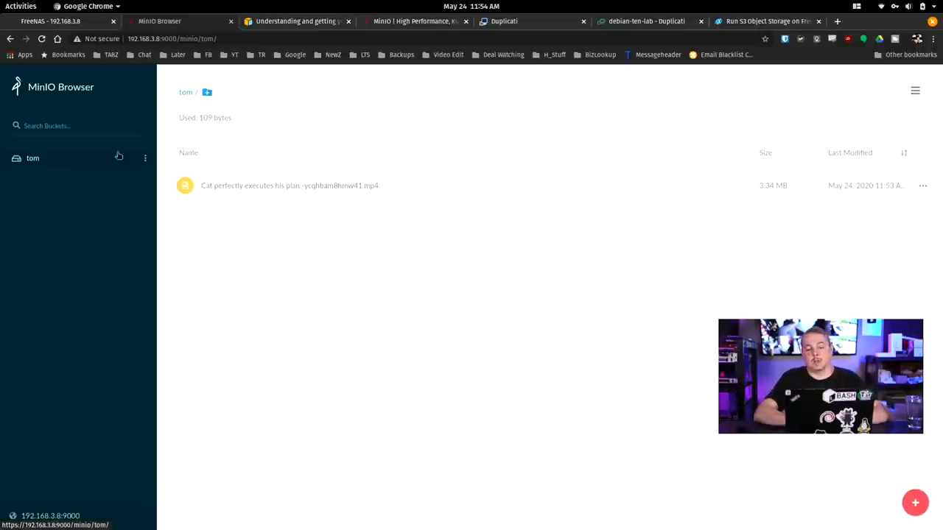
Reload the tom bucket to confirm the cat video is listed.
{"action": "left_click", "coordinate": [504, 21]}
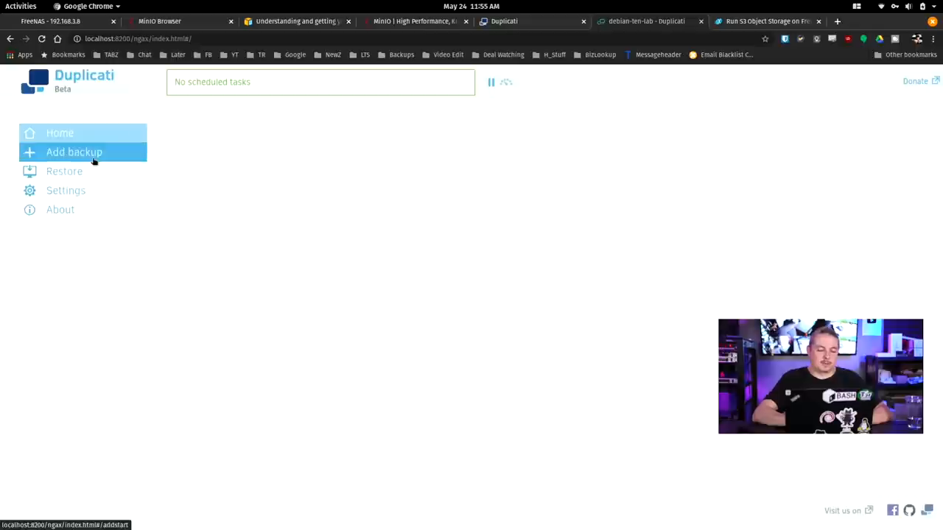
Add a backup named 'YouTube Demo' with a generated very strong passphrase.
{"action": "left_click", "coordinate": [74, 152]}
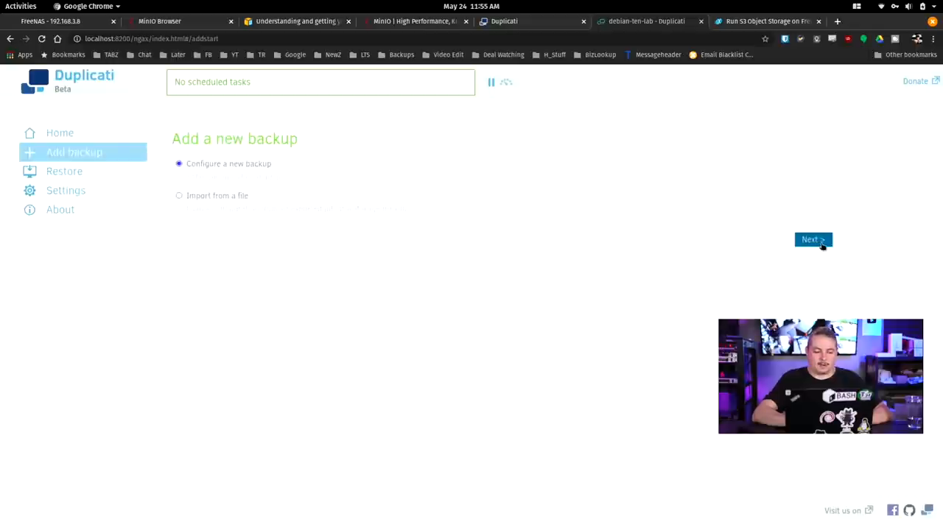
{"action": "left_click", "coordinate": [813, 240]}
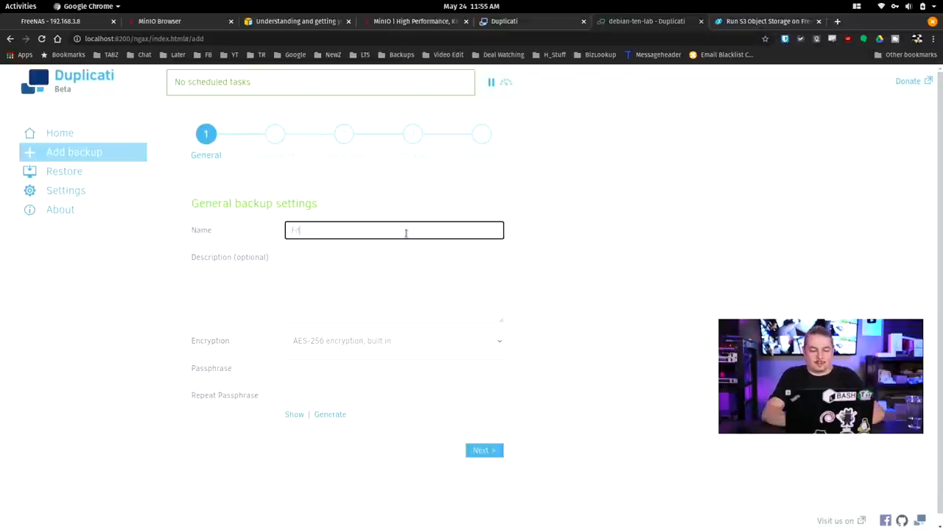
{"action": "type", "text": "YouTube"}
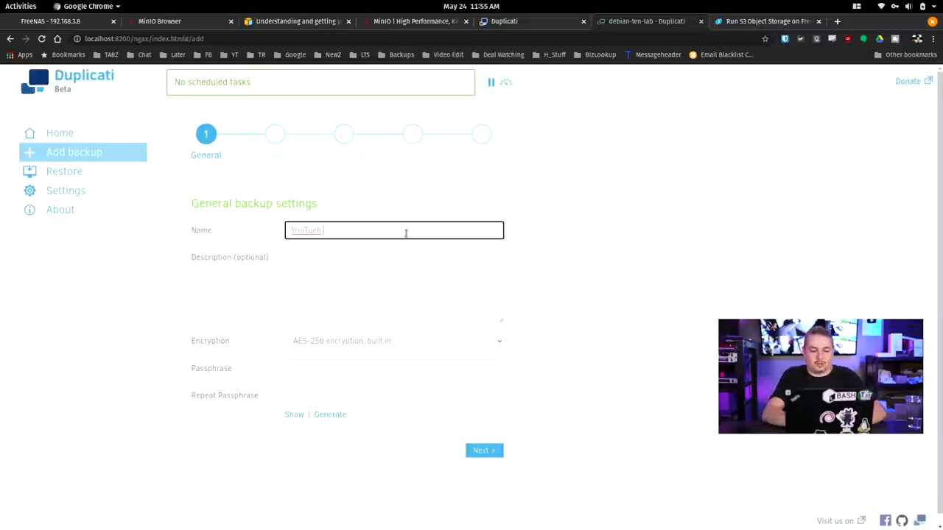
{"action": "type", "text": "Demo"}
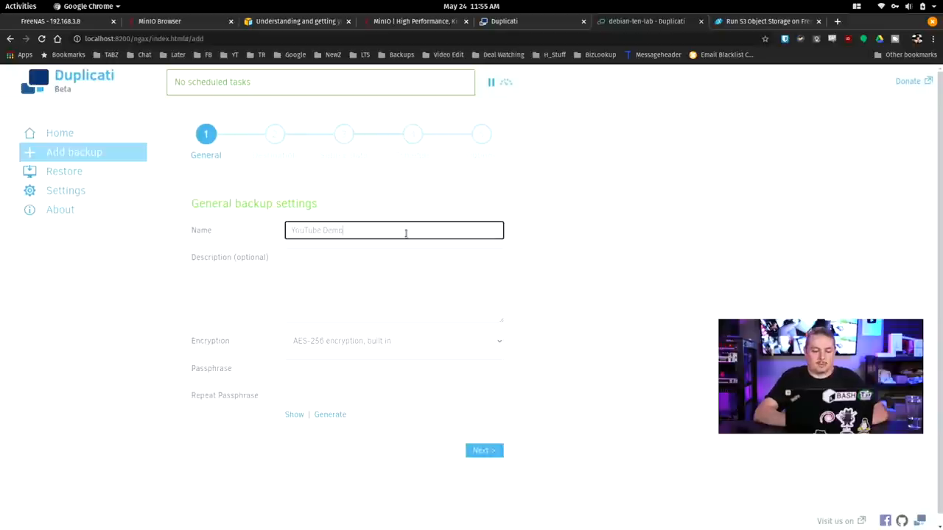
{"action": "left_click", "coordinate": [330, 414]}
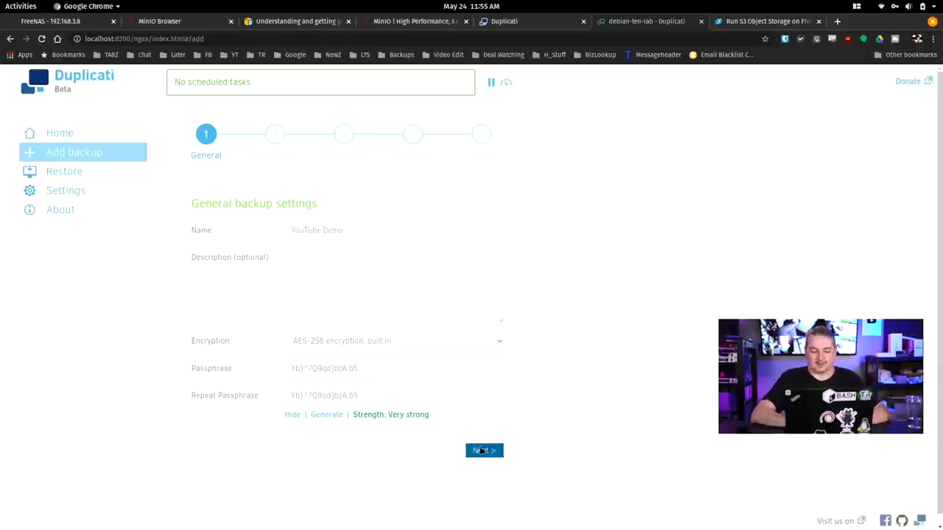
{"action": "left_click", "coordinate": [484, 450]}
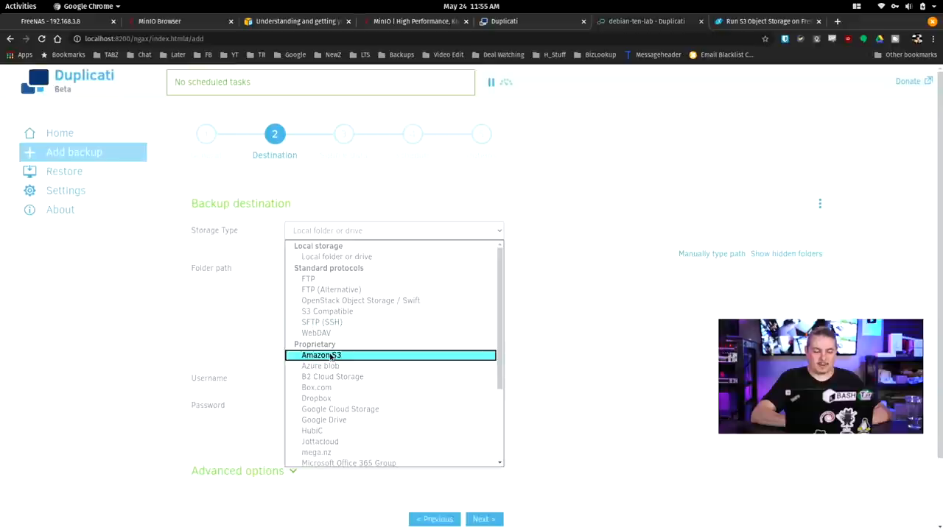
{"action": "mouse_move", "coordinate": [368, 311]}
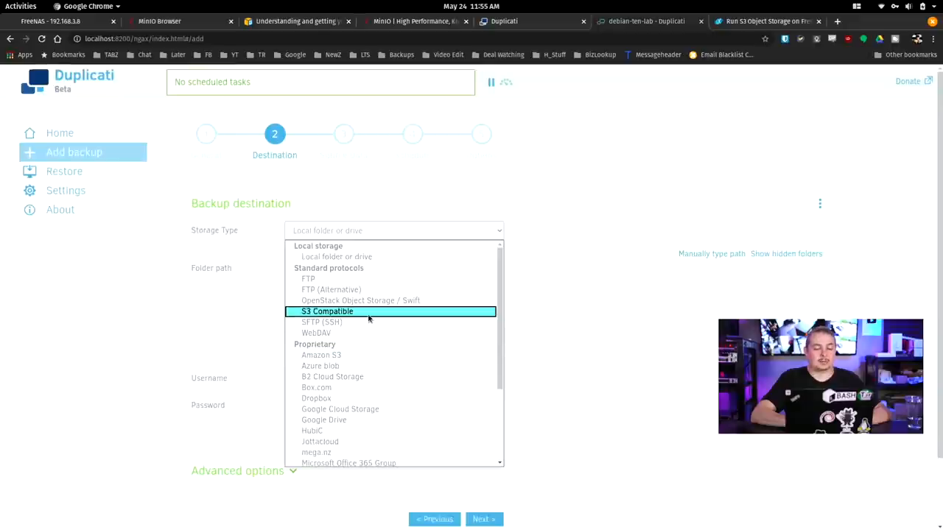
Choose S3 Compatible storage with Minio SDK, SSL enabled, and a custom server URL.
{"action": "left_click", "coordinate": [327, 311]}
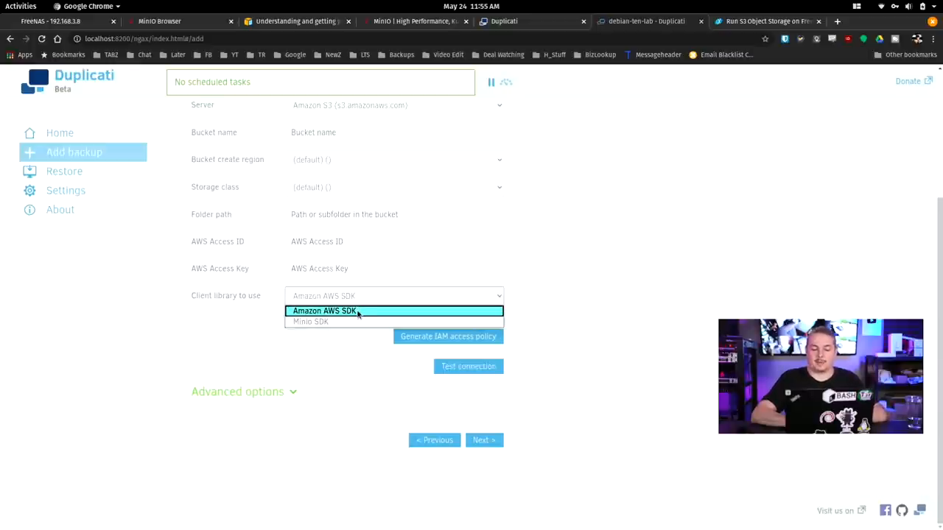
{"action": "left_click", "coordinate": [310, 322]}
{"action": "type", "text": "youtbedemo"}
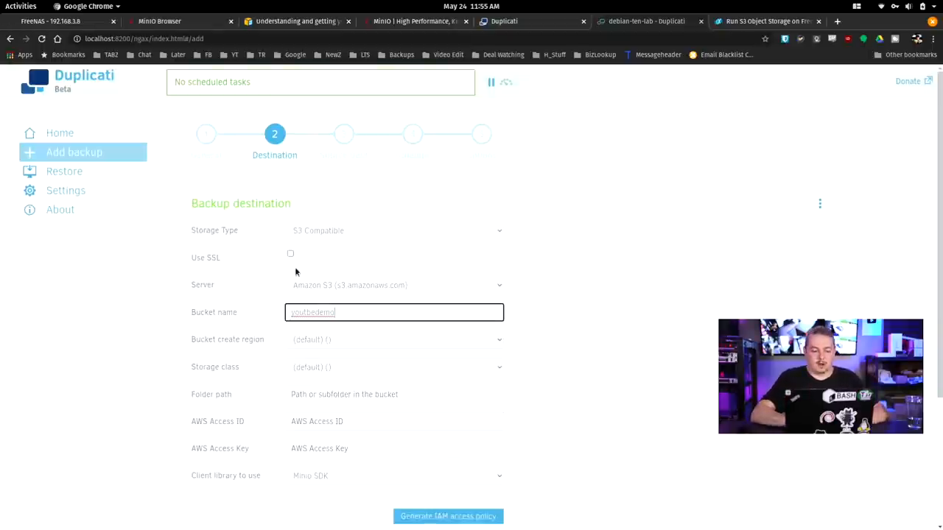
{"action": "left_click", "coordinate": [290, 253]}
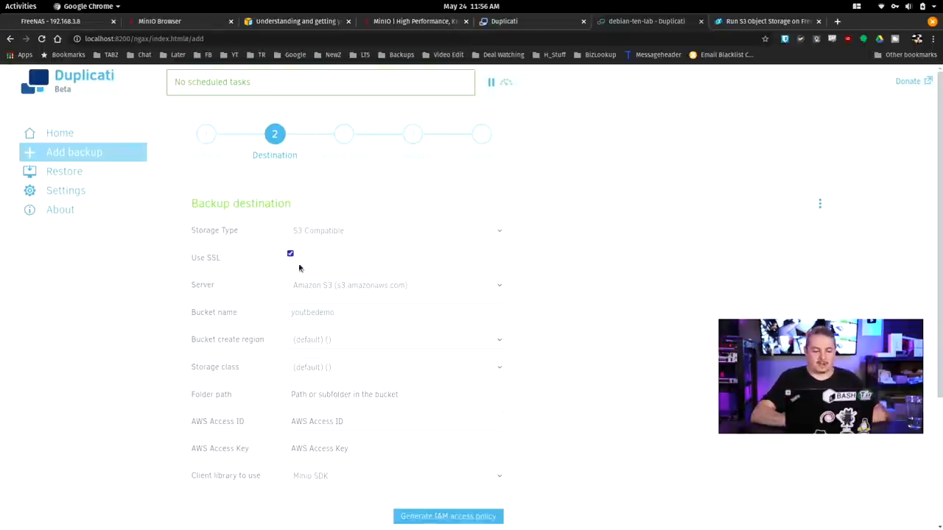
{"action": "left_click", "coordinate": [395, 285]}
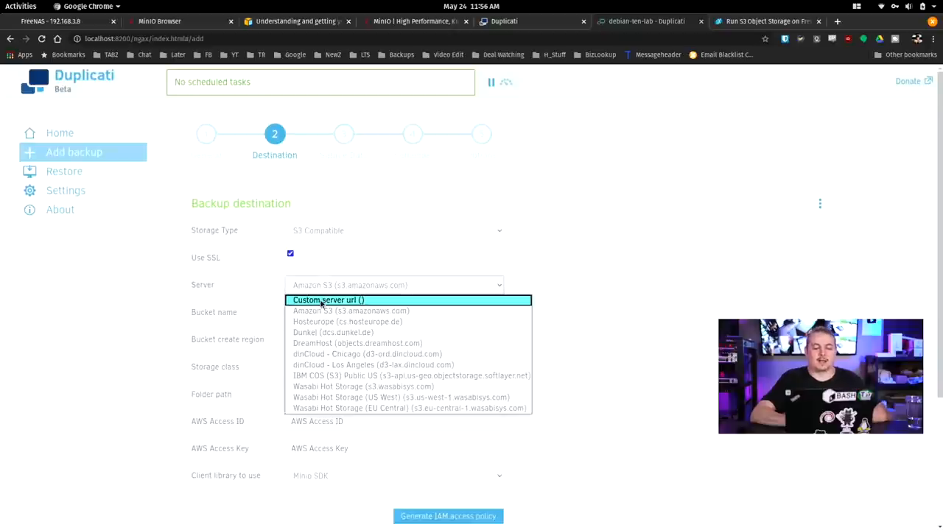
{"action": "left_click", "coordinate": [328, 300]}
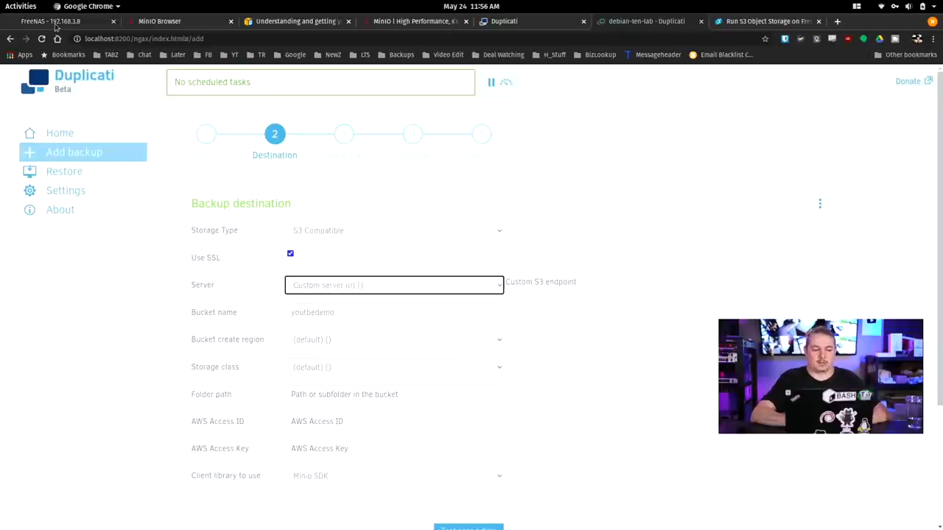
Enter server 192.168.3.8:9000 and the youtube credentials, then test the connection.
{"action": "left_click", "coordinate": [160, 20]}
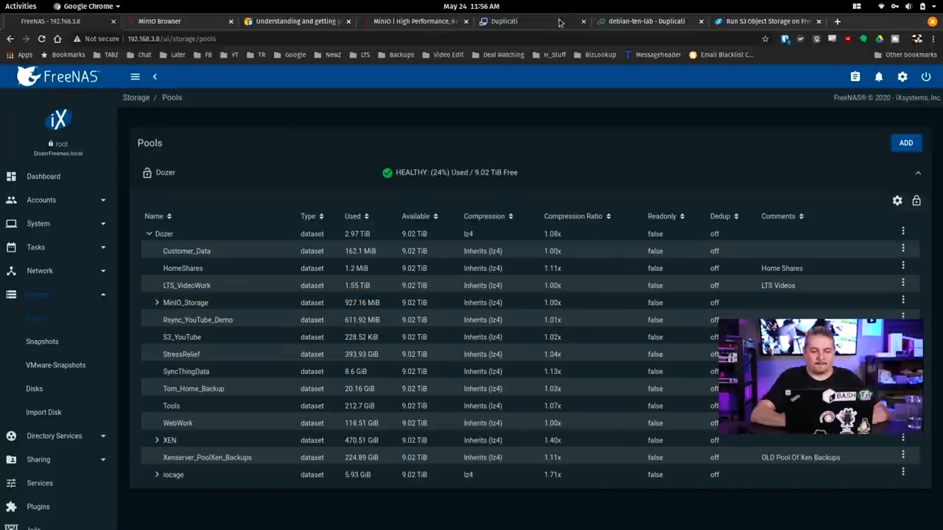
{"action": "left_click", "coordinate": [504, 21]}
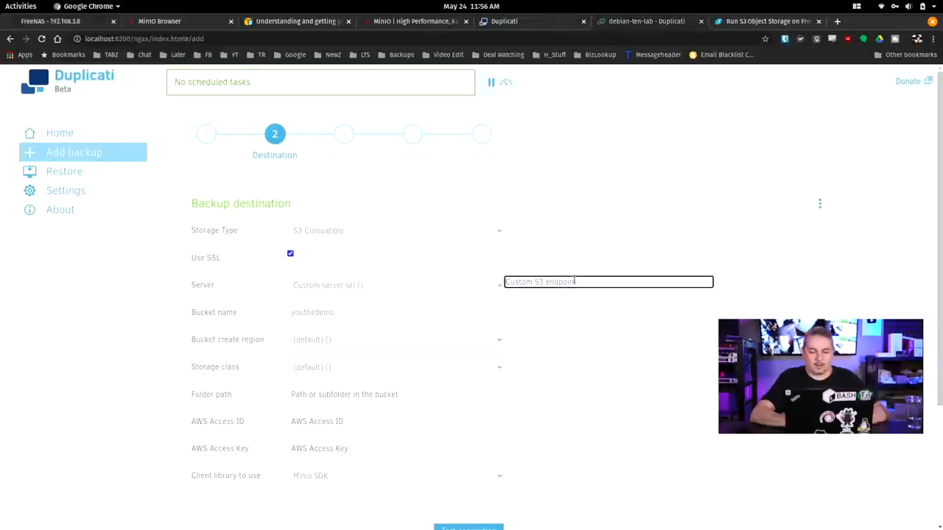
{"action": "type", "text": "192.168.3.8:9000"}
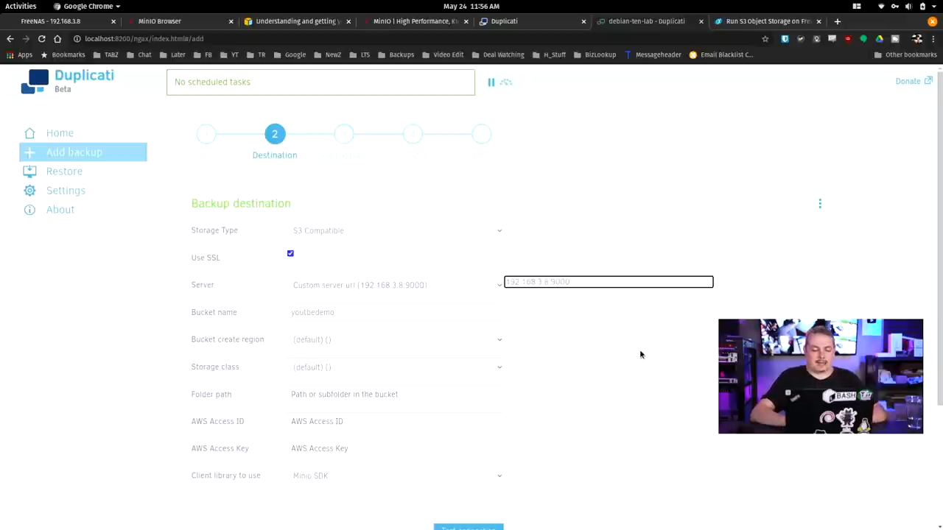
{"action": "mouse_move", "coordinate": [516, 319]}
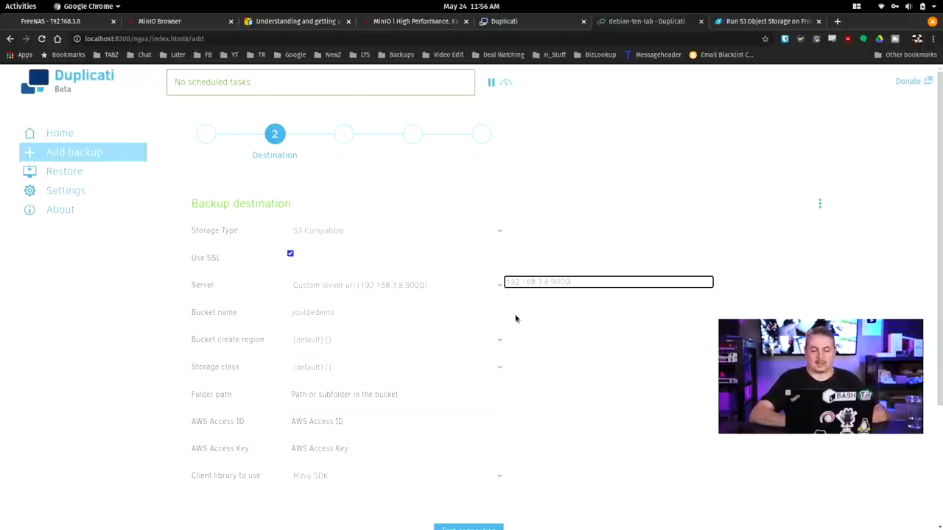
{"action": "scroll", "scroll_direction": "down", "scroll_amount": 3}
{"action": "type", "text": "youtube"}
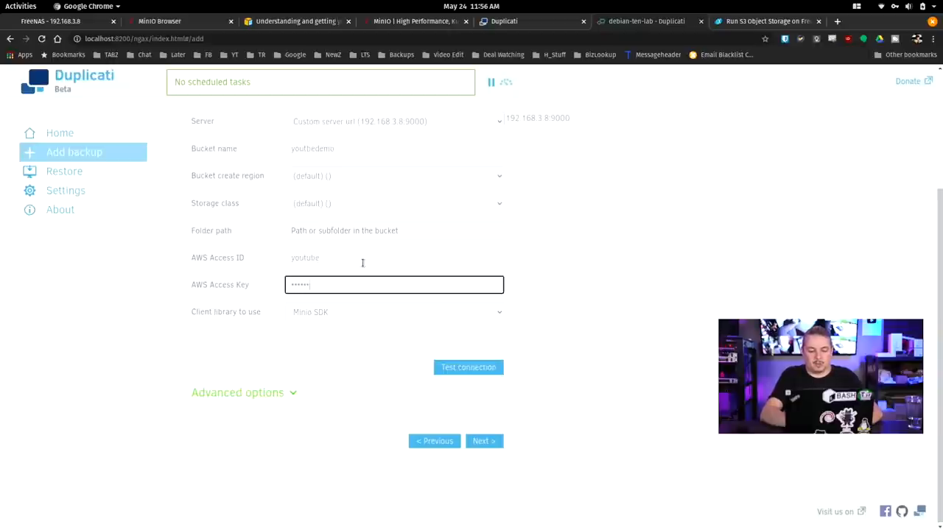
{"action": "key", "text": "backspace"}
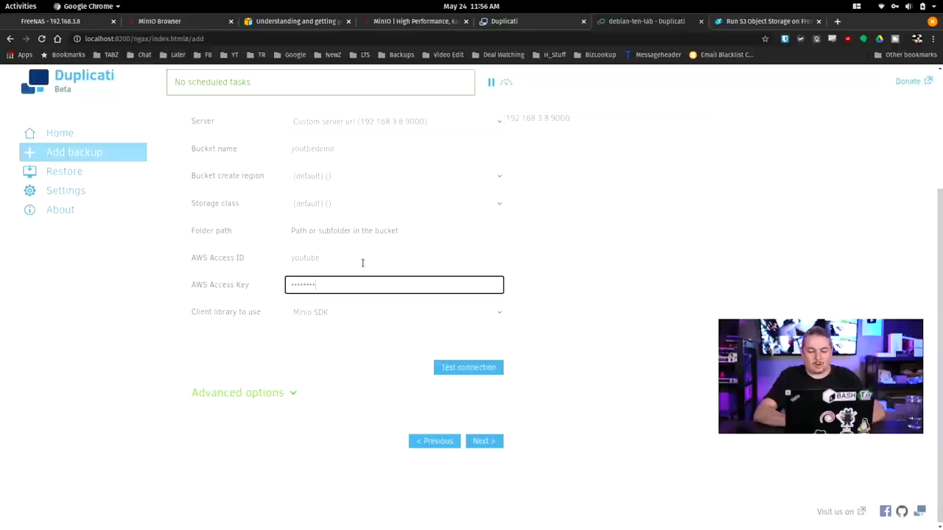
{"action": "left_click", "coordinate": [468, 367]}
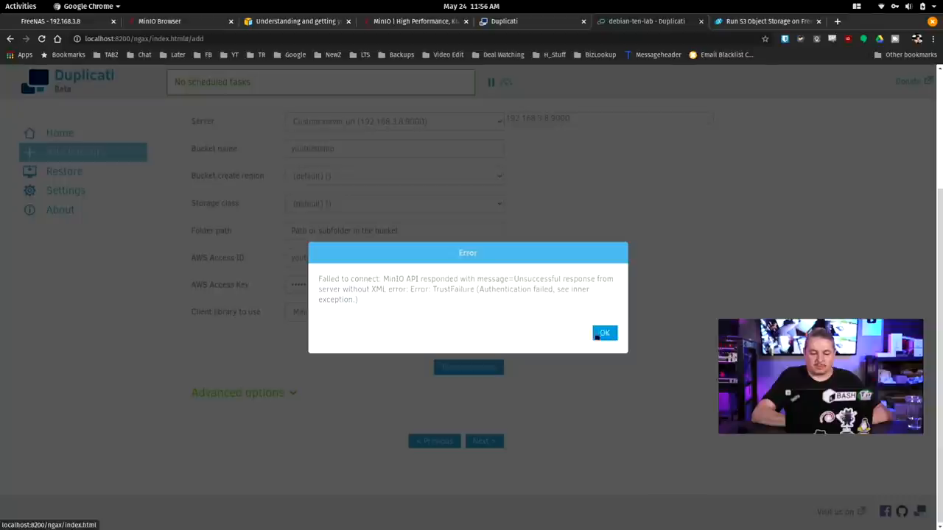
Accept any SSL certificate in the advanced options and retest the MinIO connection.
{"action": "left_click", "coordinate": [604, 333]}
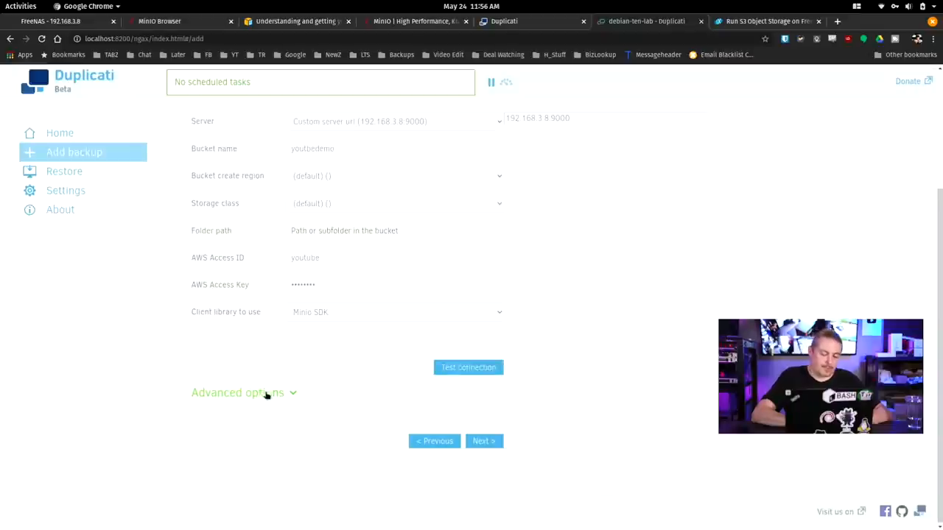
{"action": "left_click", "coordinate": [237, 392]}
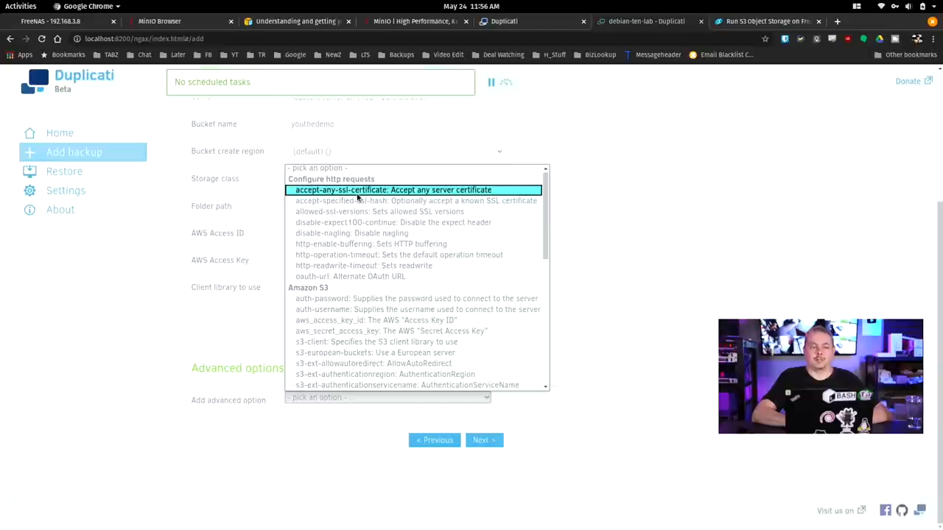
{"action": "left_click", "coordinate": [391, 189]}
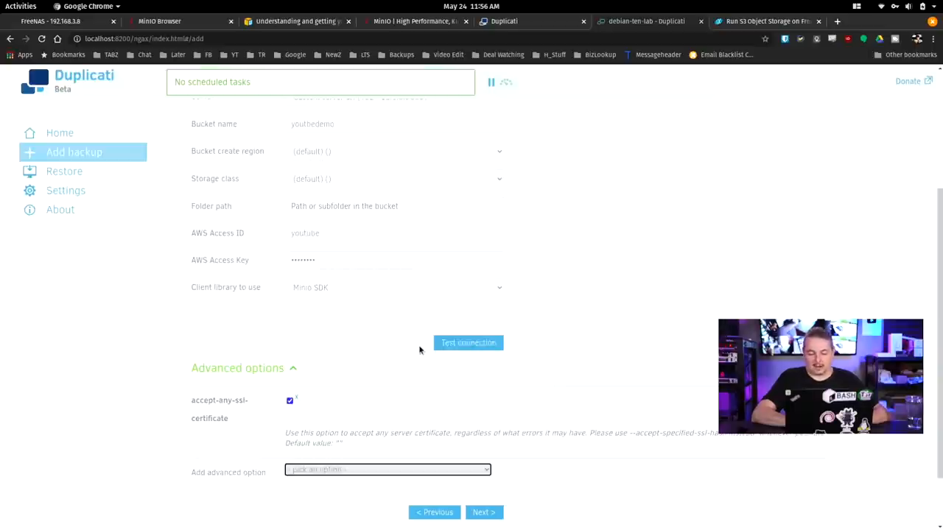
Continue past the destination and let Duplicati create the youtubedemo folder.
{"action": "scroll", "scroll_direction": "up", "scroll_amount": 3}
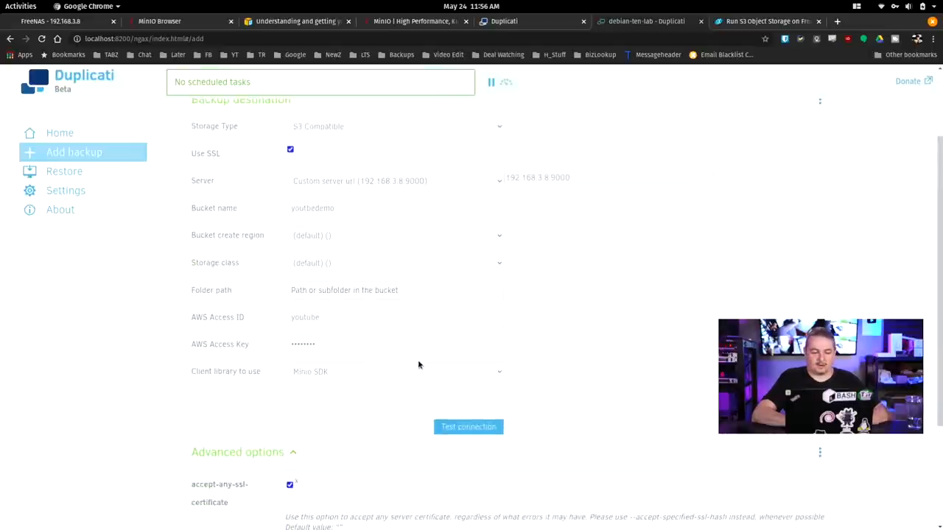
{"action": "left_click", "coordinate": [468, 426]}
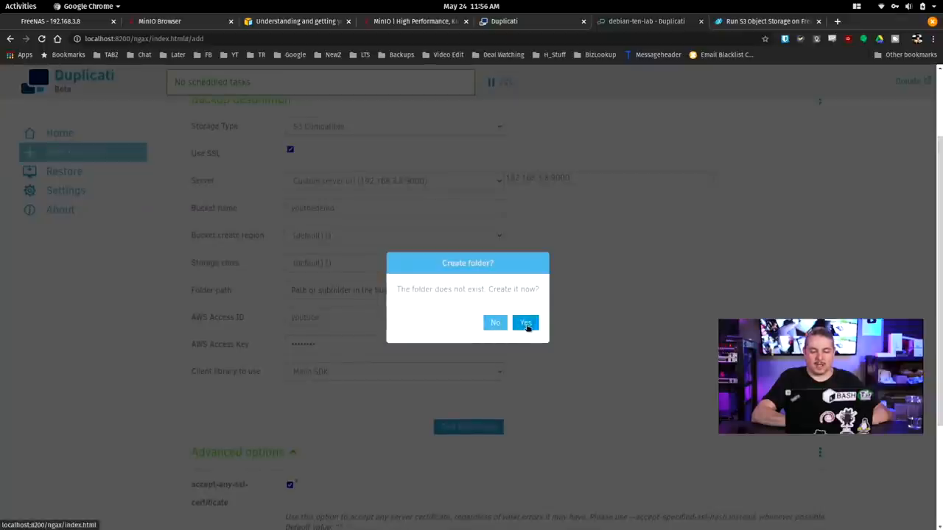
{"action": "left_click", "coordinate": [526, 322]}
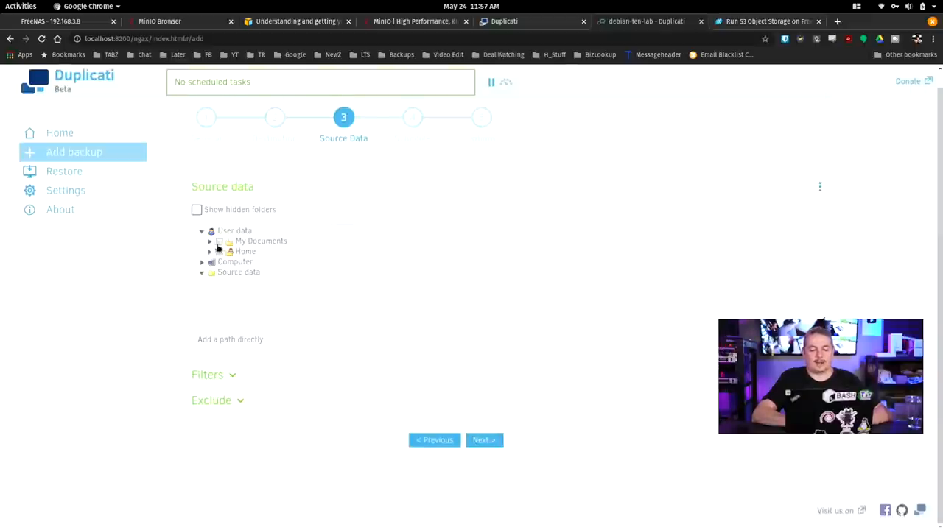
Select My Documents as the backup source and keep the default daily schedule.
{"action": "left_click", "coordinate": [210, 240]}
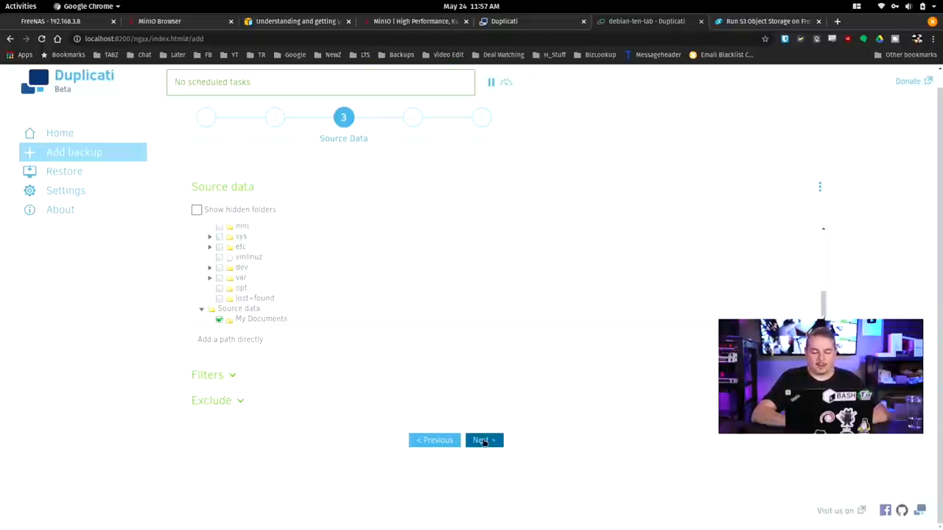
{"action": "left_click", "coordinate": [484, 440]}
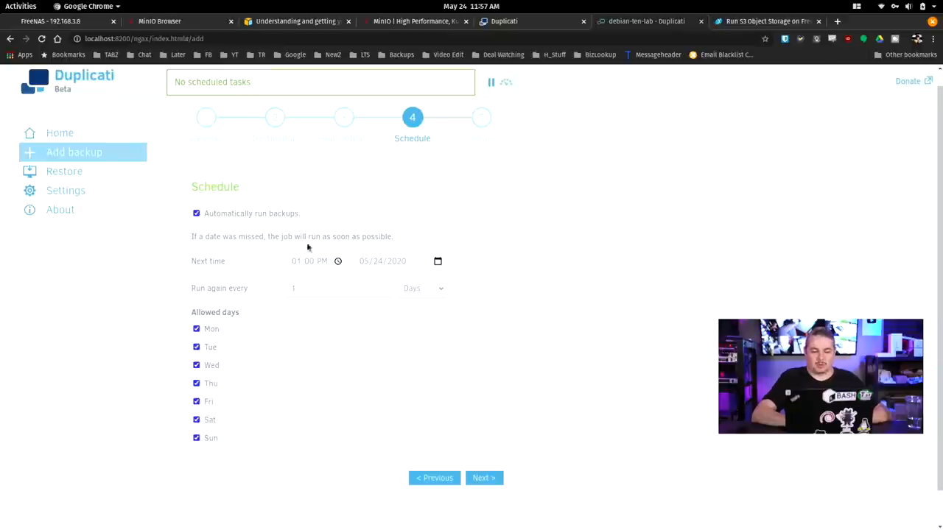
{"action": "left_click", "coordinate": [484, 478]}
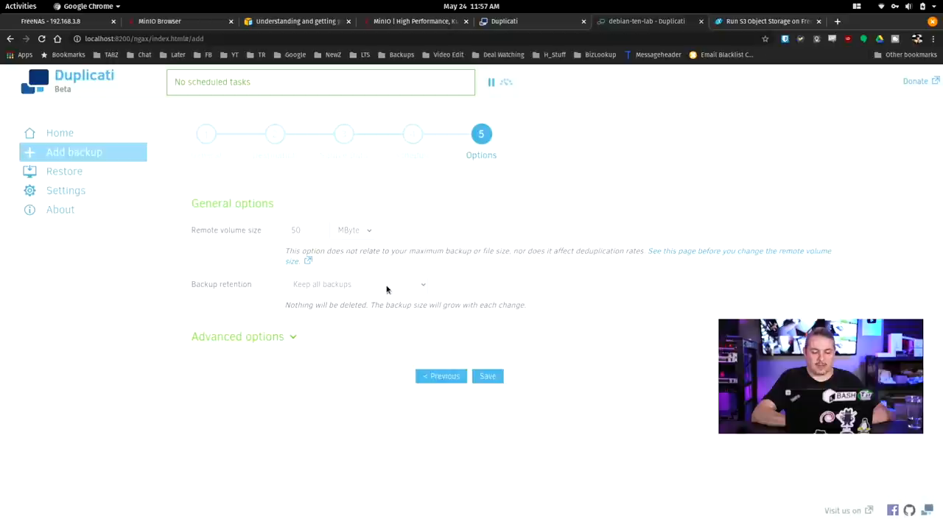
Save the YouTube Demo job, acknowledge the passphrase, and run the backup now.
{"action": "left_click", "coordinate": [487, 377]}
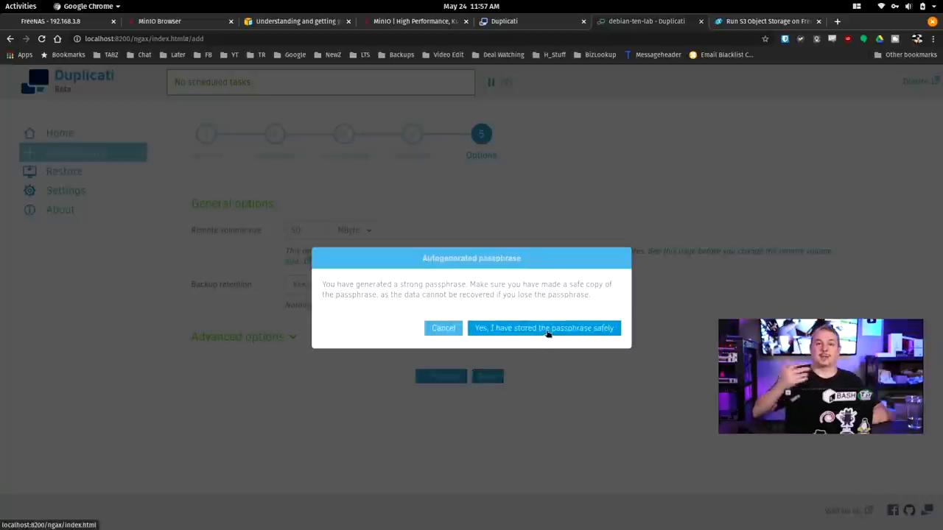
{"action": "left_click", "coordinate": [544, 328]}
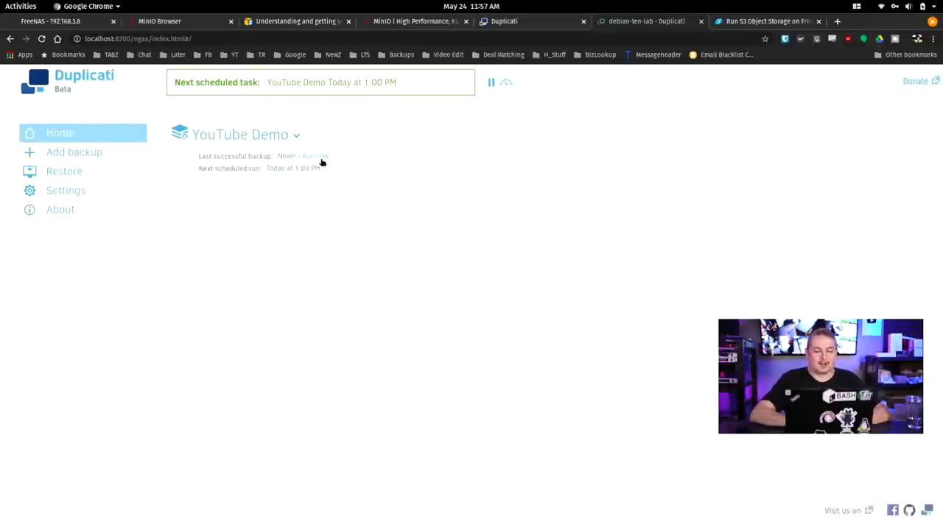
{"action": "left_click", "coordinate": [308, 156]}
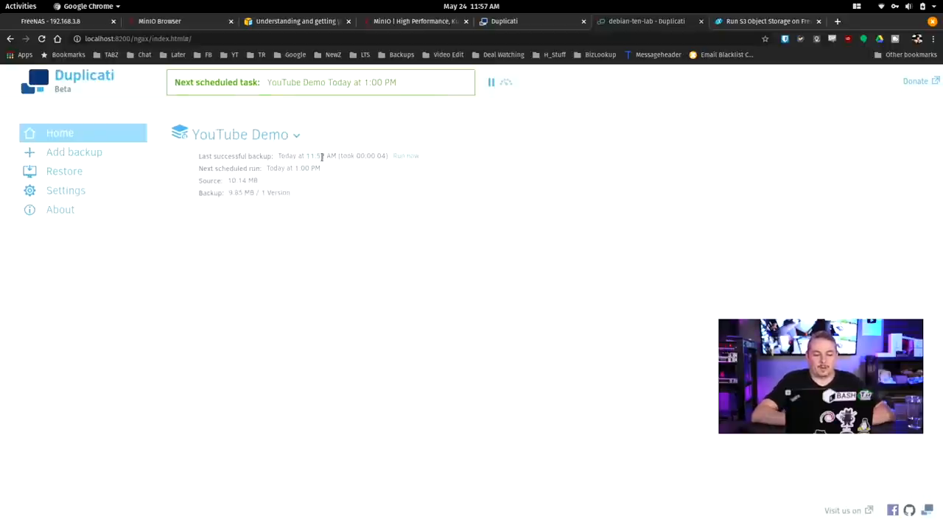
{"action": "left_click", "coordinate": [406, 155]}
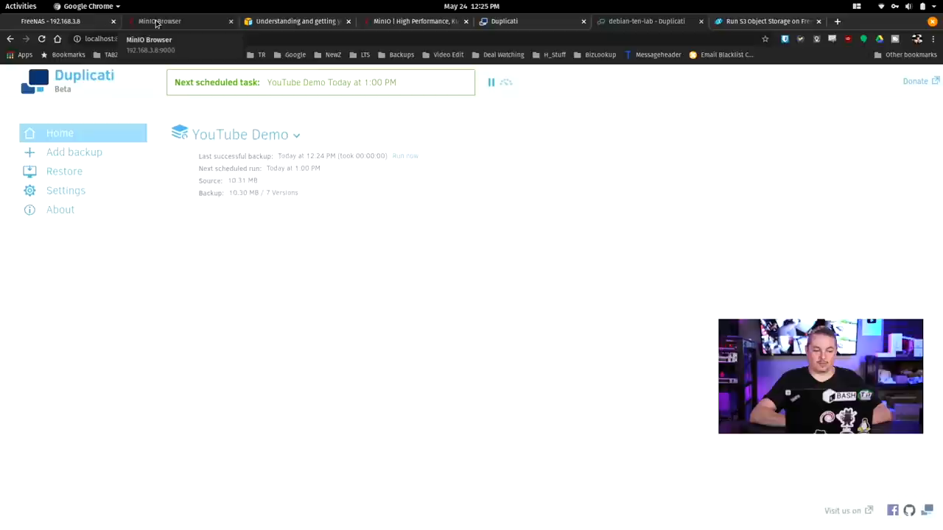
In MinIO Browser, review youtbedemo's encrypted Duplicati files and compare them with the tom bucket.
{"action": "left_click", "coordinate": [159, 21]}
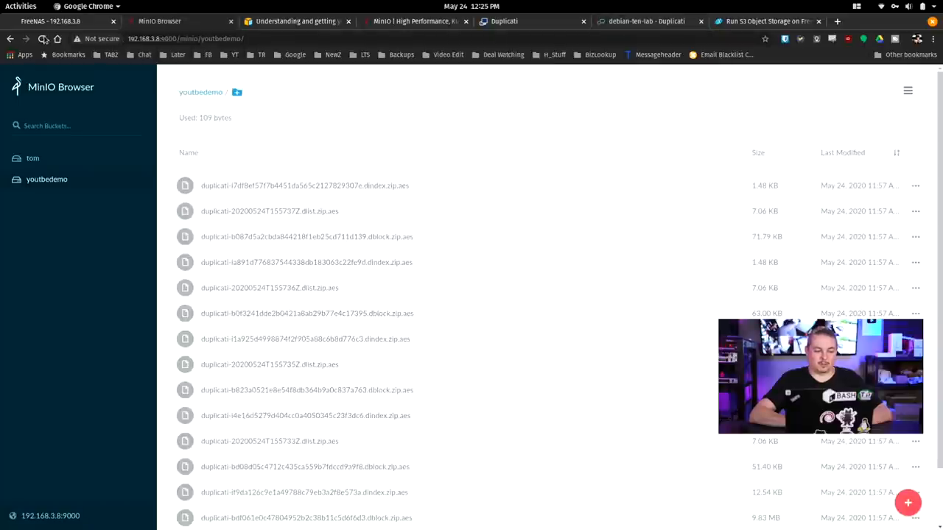
{"action": "scroll", "scroll_direction": "down", "scroll_amount": 3}
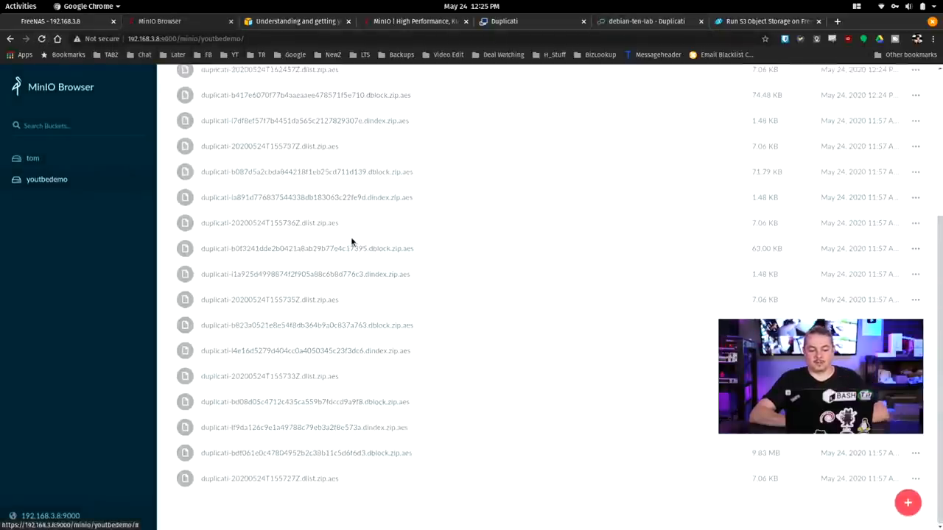
{"action": "scroll", "scroll_direction": "down", "scroll_amount": 3}
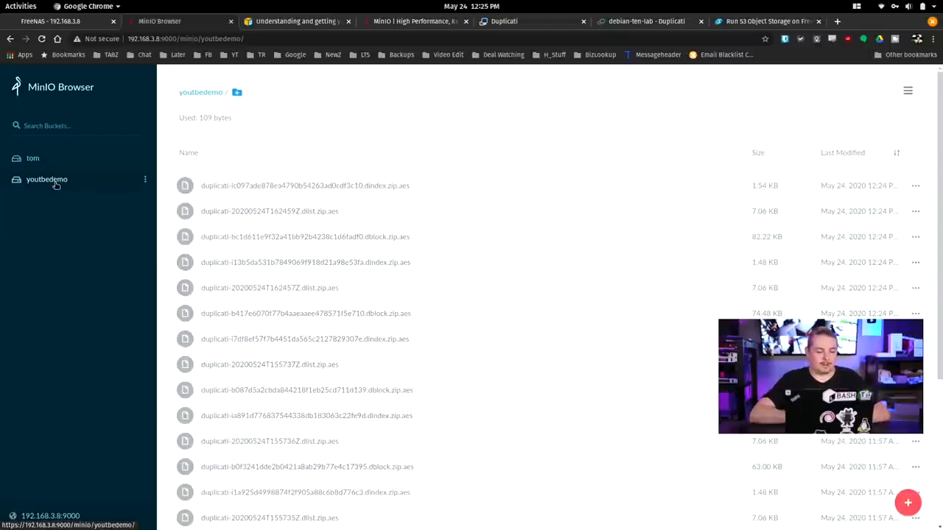
{"action": "left_click", "coordinate": [32, 158]}
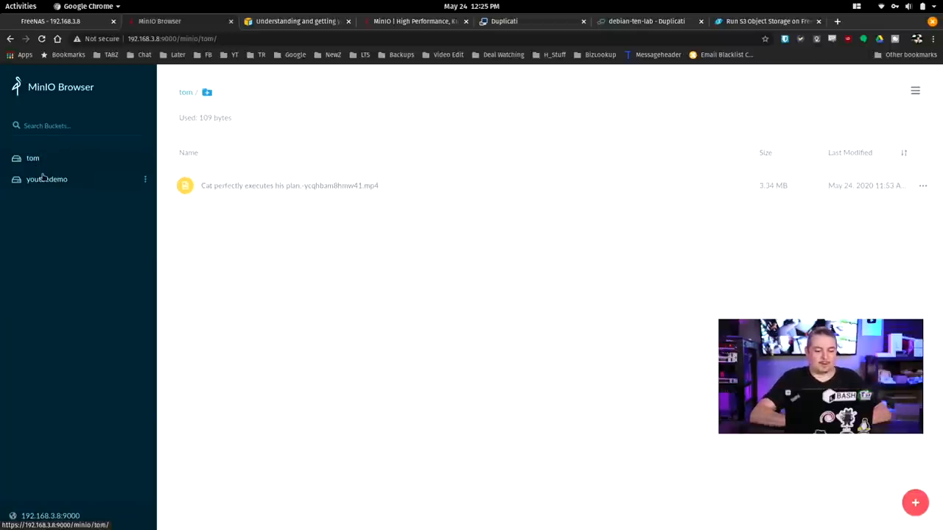
{"action": "left_click", "coordinate": [47, 179]}
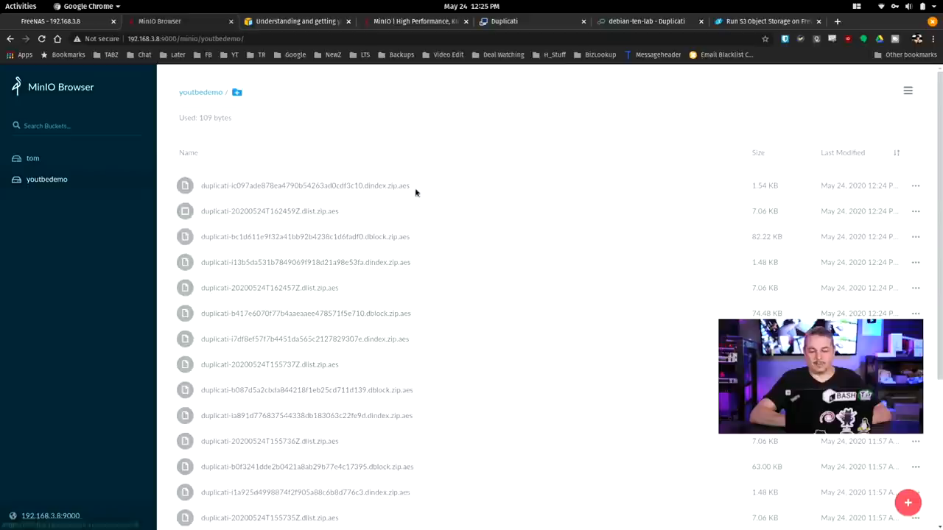
{"action": "mouse_move", "coordinate": [317, 224]}
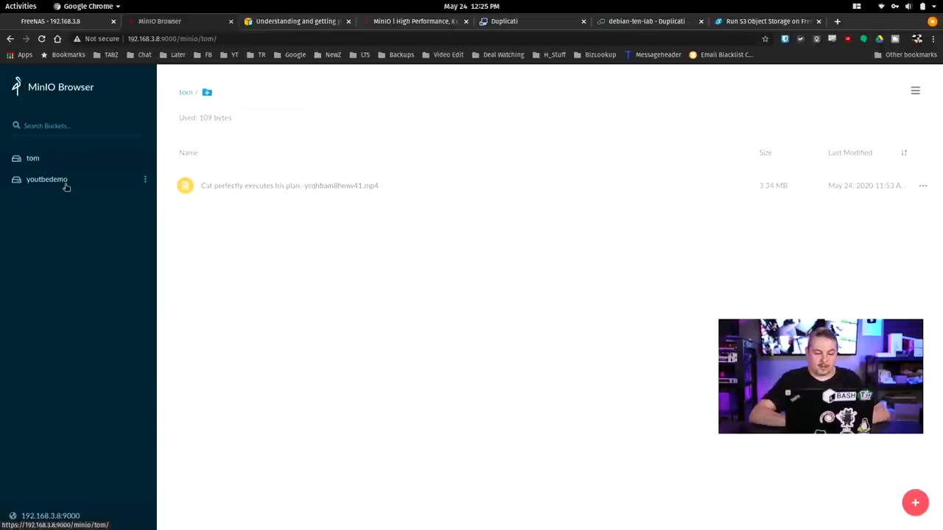
{"action": "left_click", "coordinate": [145, 179]}
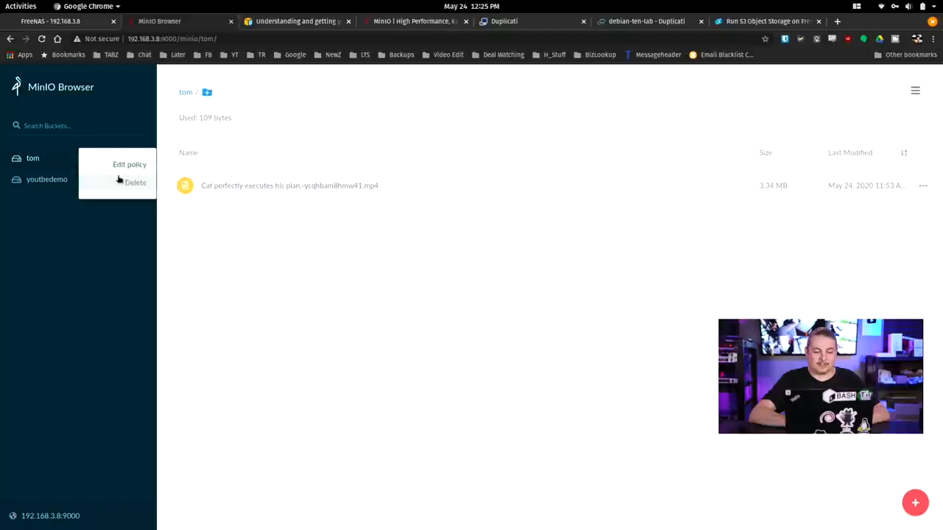
{"action": "left_click", "coordinate": [46, 179]}
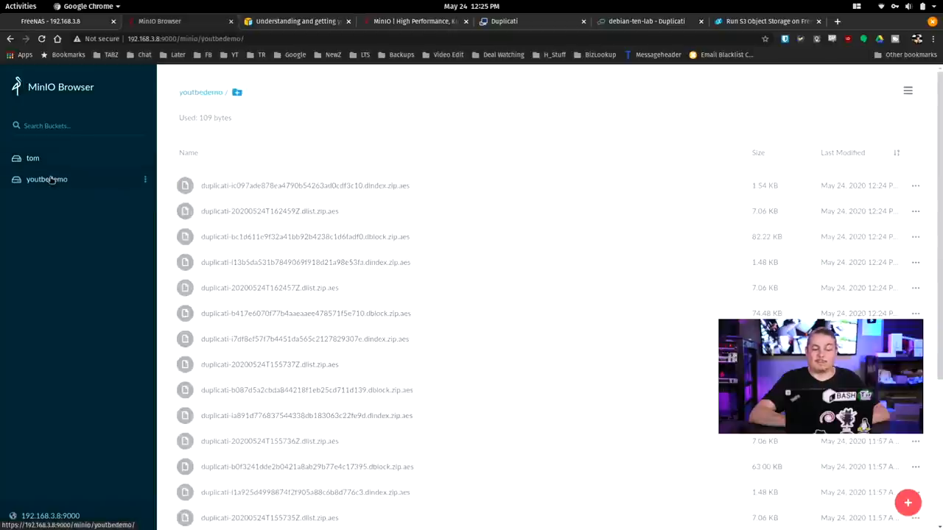
{"action": "left_click", "coordinate": [50, 21]}
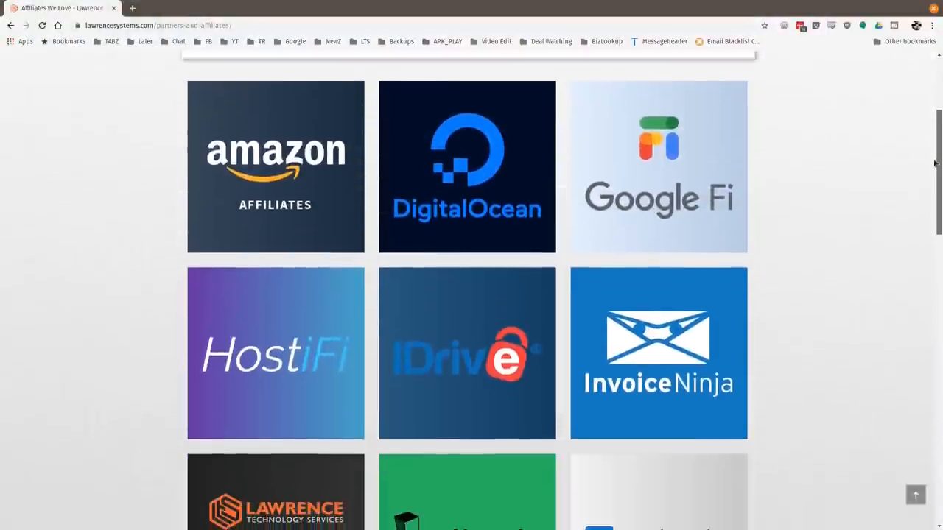
Scroll the Affiliates We Love page down to Linode, Netgate and PayPal.
{"action": "scroll", "scroll_direction": "down", "scroll_amount": 3}
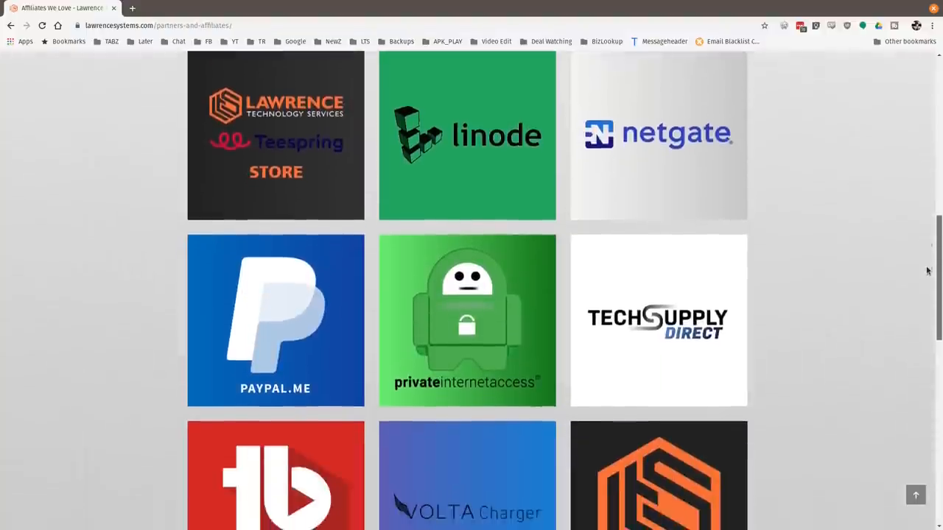